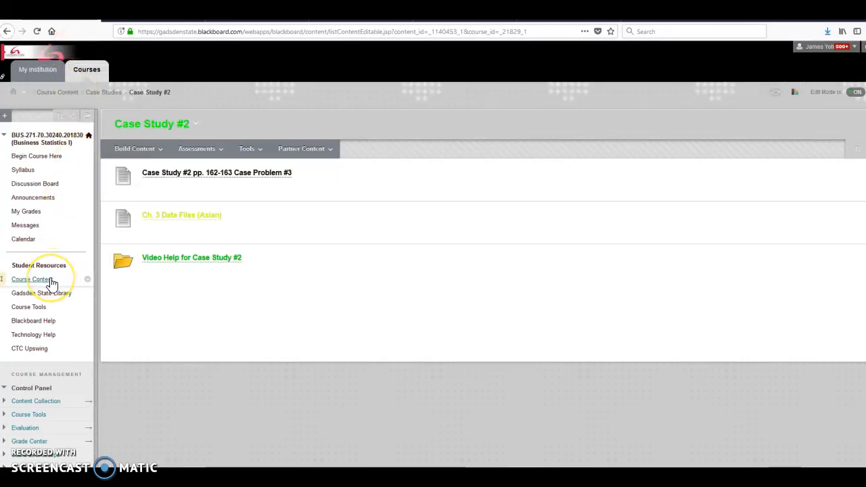
pyautogui.moveTo(32, 279)
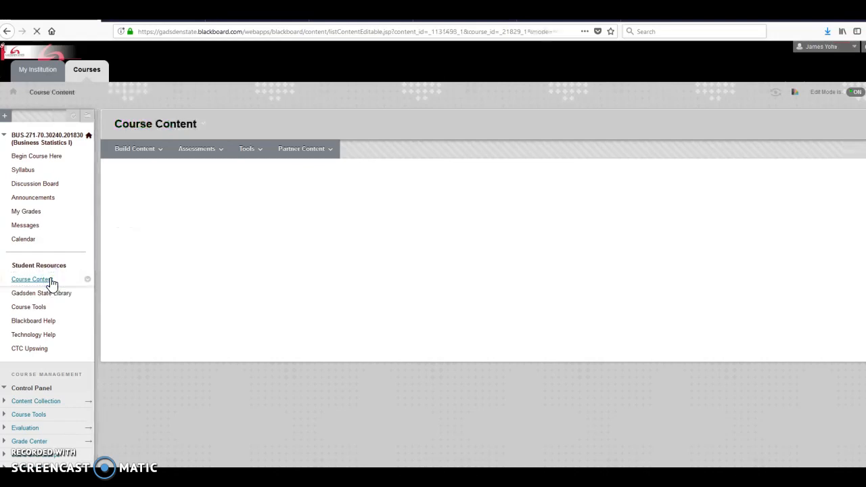
# Navigate from Course Content into the Case Studies folder and into Case Study #2.
pyautogui.click(31, 279)
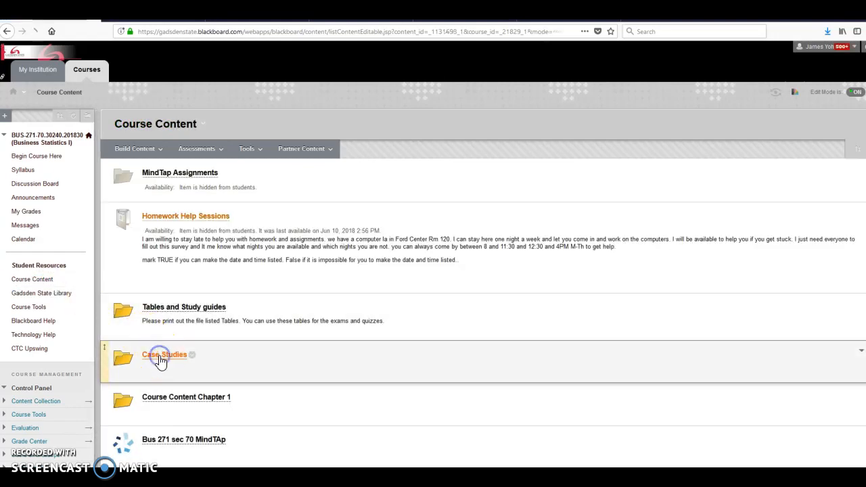
pyautogui.click(164, 354)
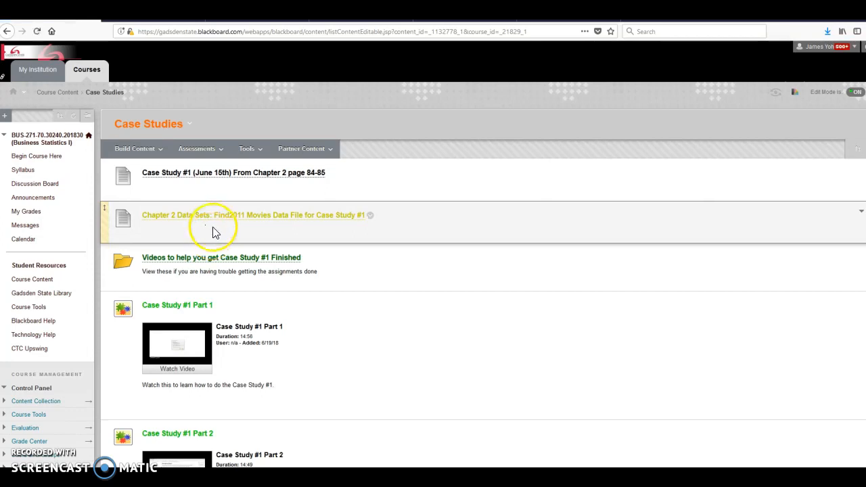
pyautogui.scroll(-3)
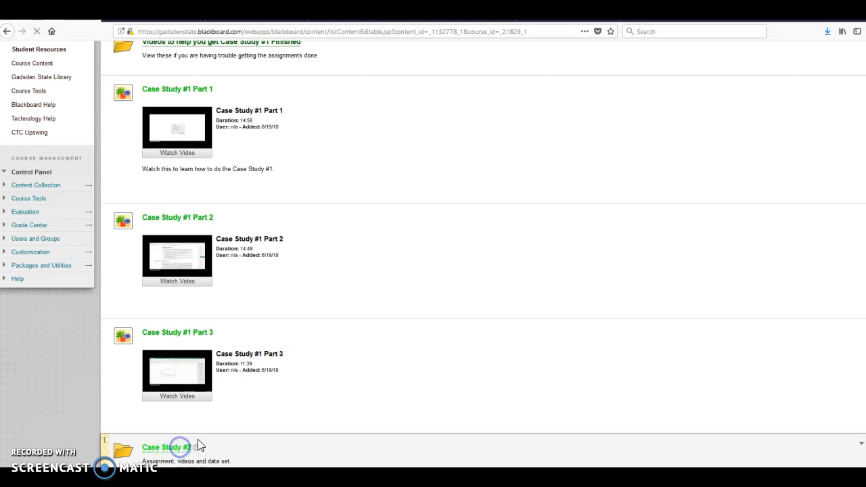
pyautogui.click(167, 447)
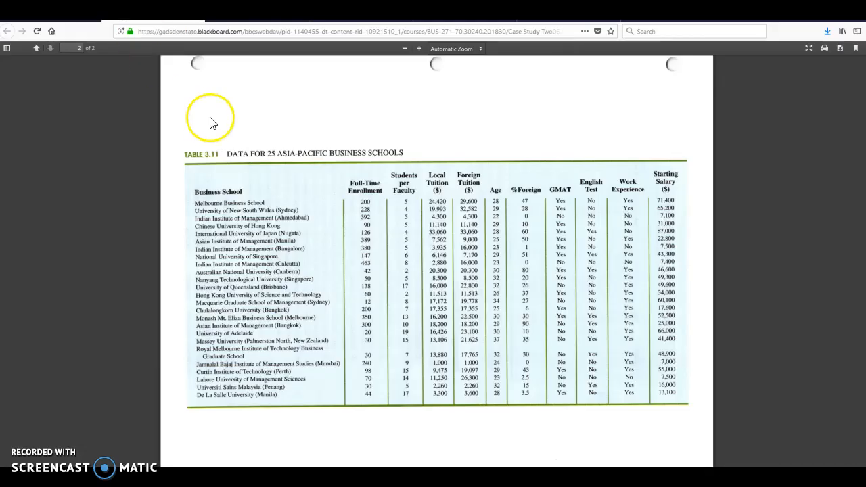
# Scroll through the Case Problem 3 PDF to the managerial report questions and Table 3.11.
pyautogui.click(35, 48)
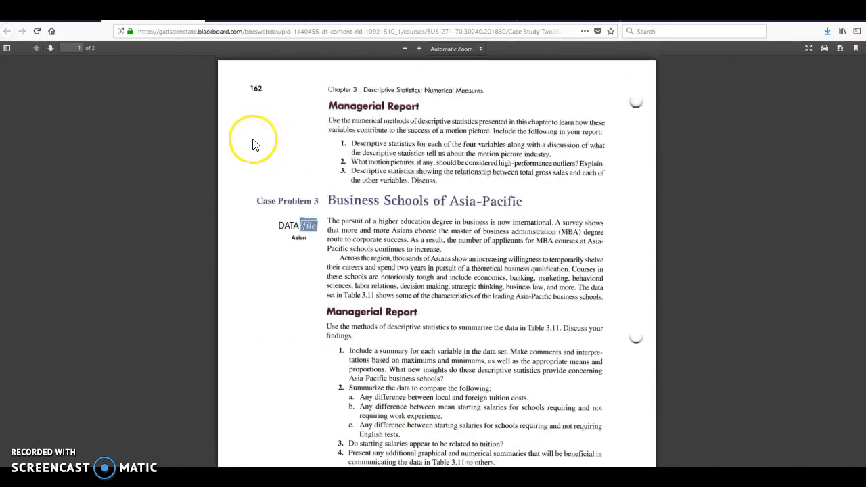
pyautogui.scroll(-3)
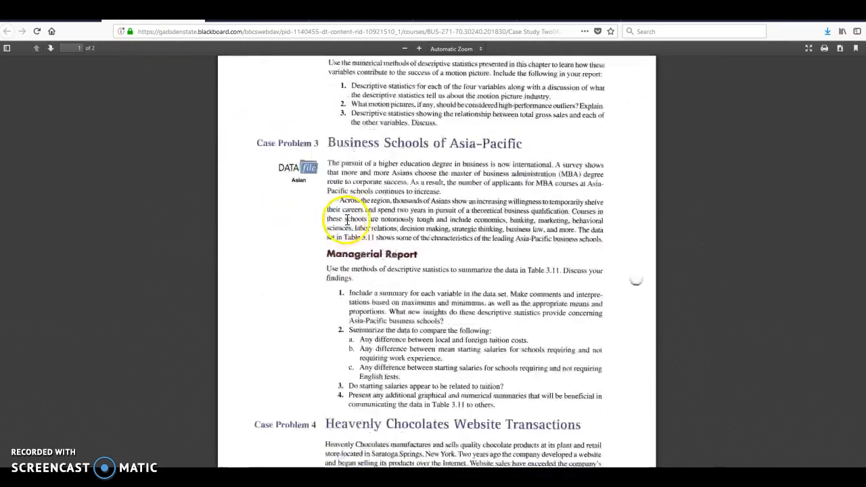
pyautogui.scroll(-3)
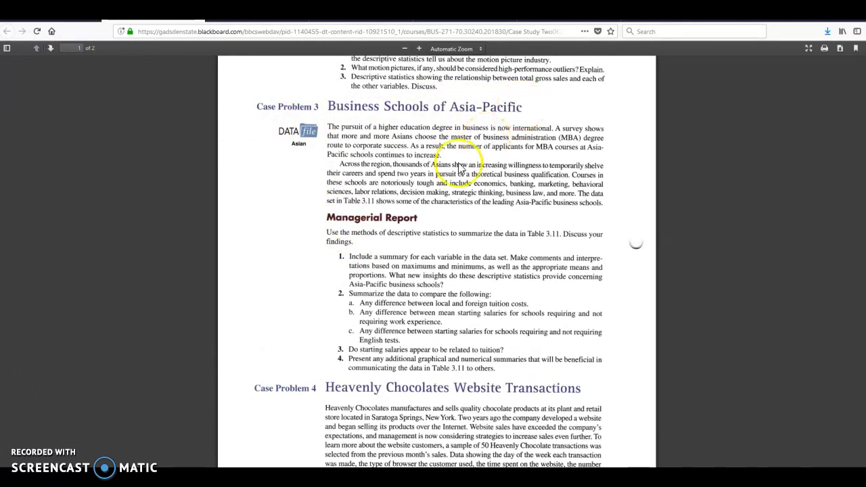
pyautogui.moveTo(368, 211)
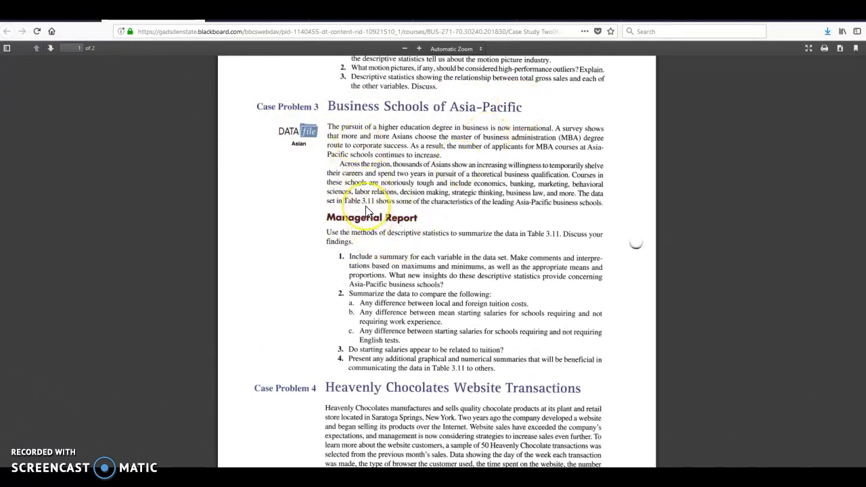
pyautogui.moveTo(460, 192)
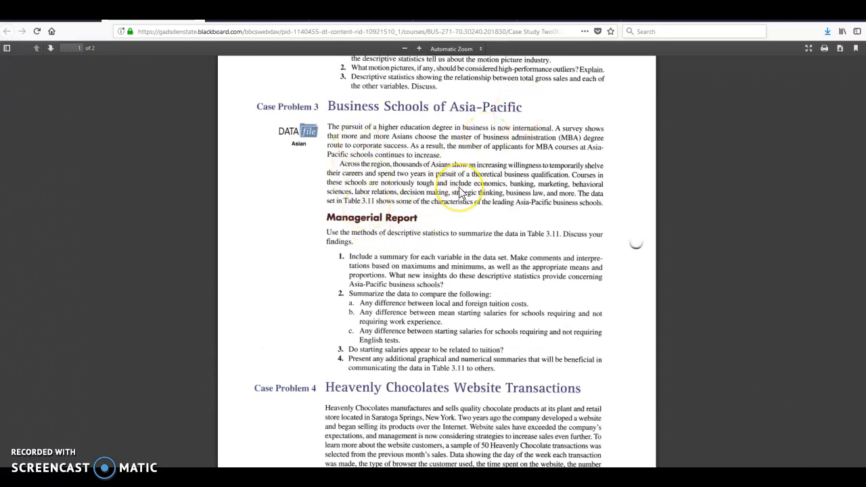
pyautogui.scroll(-3)
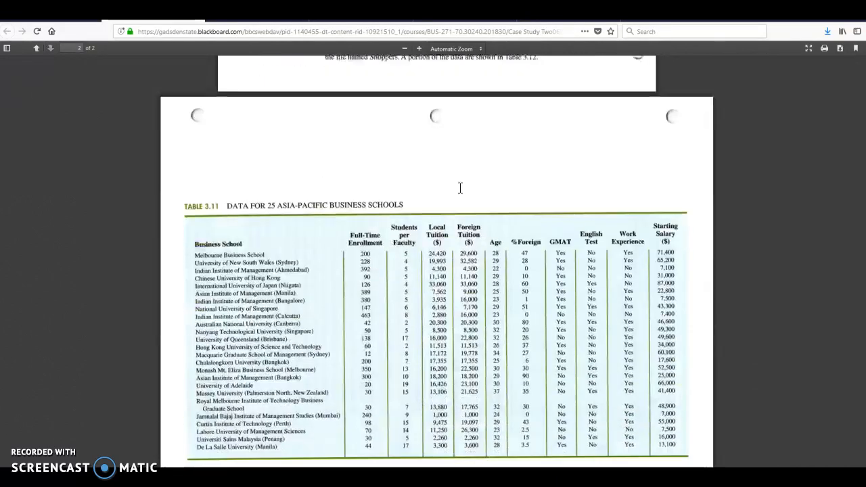
pyautogui.scroll(-3)
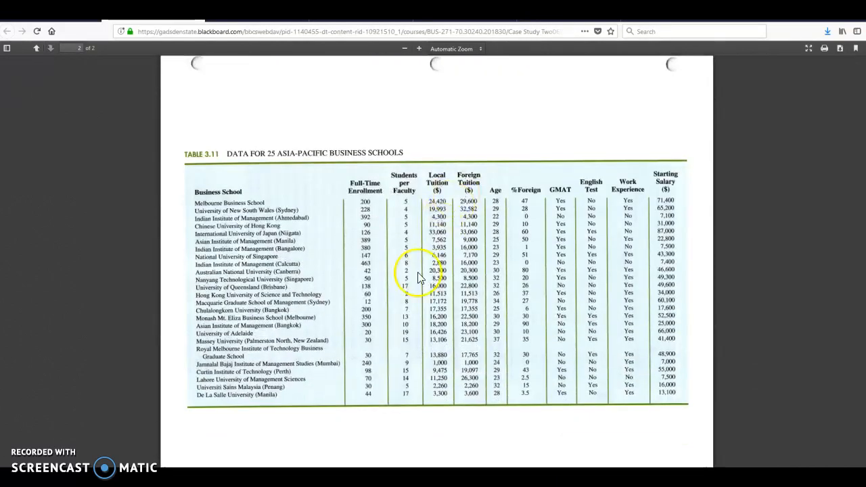
pyautogui.moveTo(306, 413)
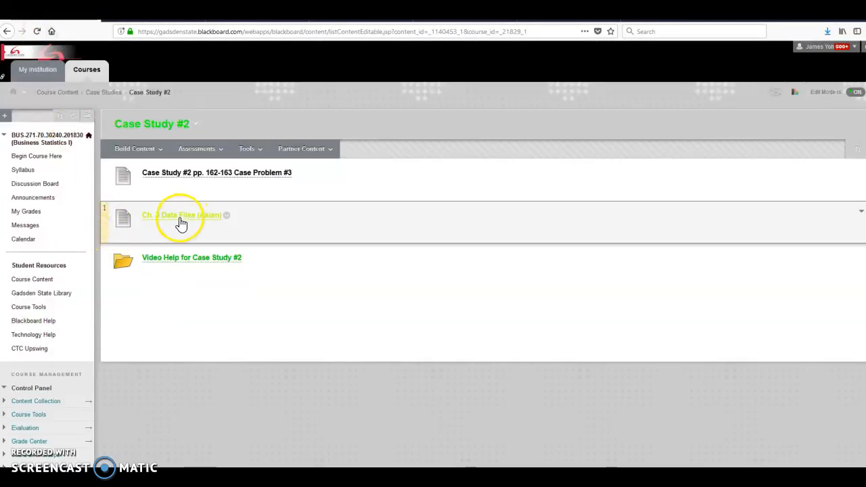
# Download the Ch. 3 data files zip, open the Asian workbook and enable editing.
pyautogui.click(181, 215)
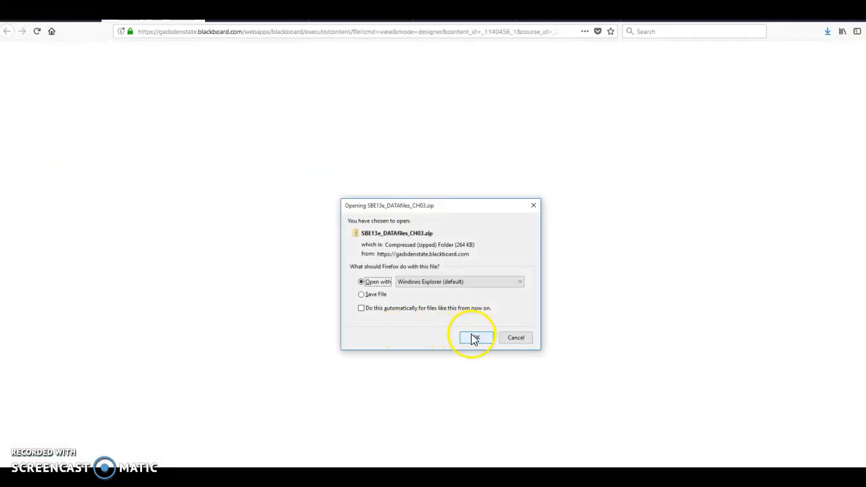
pyautogui.click(473, 339)
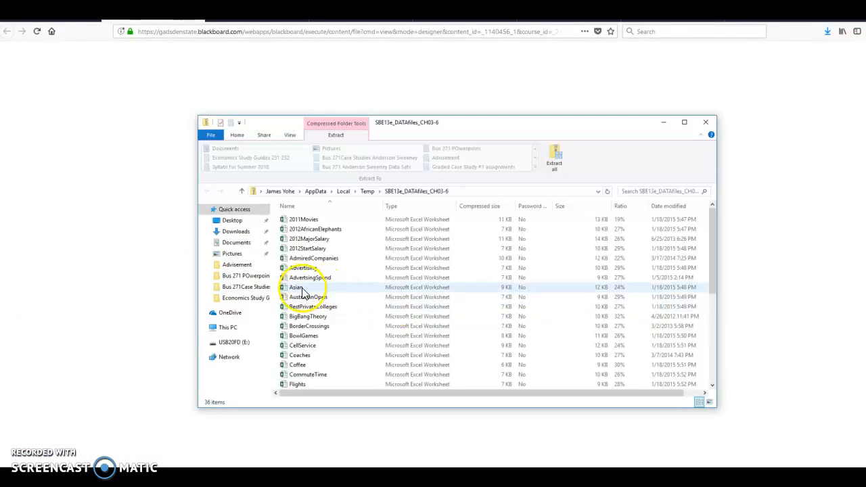
pyautogui.doubleClick(295, 287)
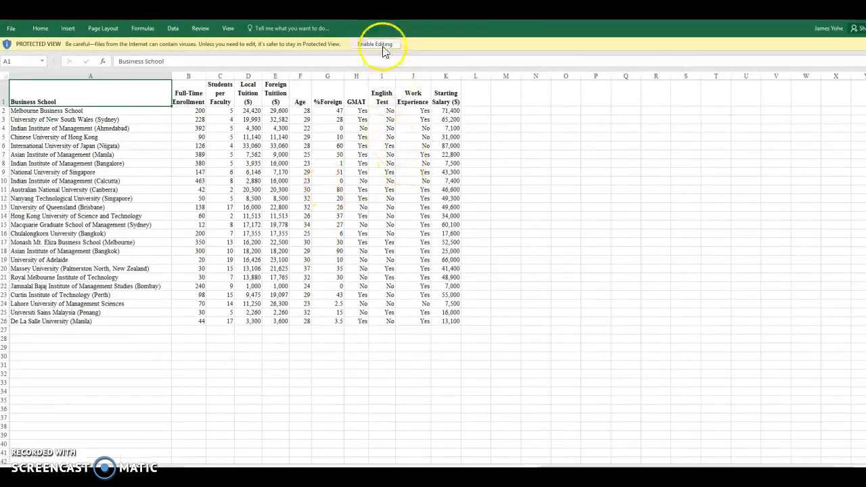
pyautogui.click(373, 43)
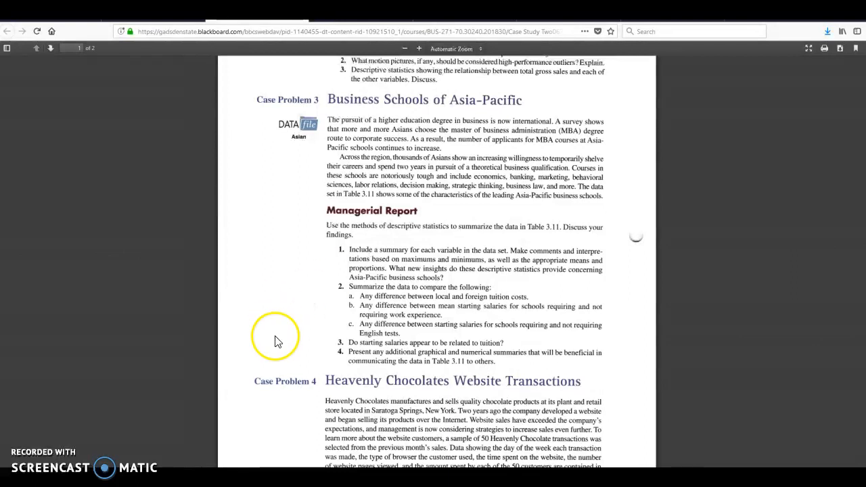
pyautogui.moveTo(257, 254)
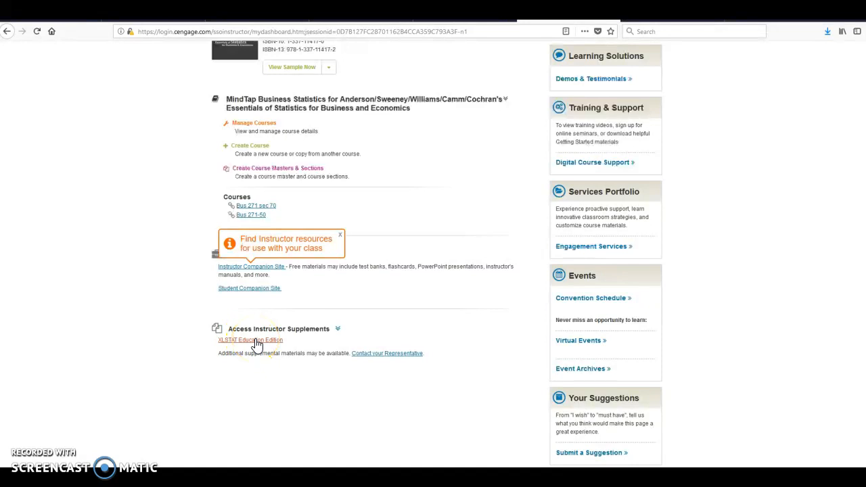
# Download the XLSTAT edition, launch its installer and accept the license agreement.
pyautogui.click(250, 340)
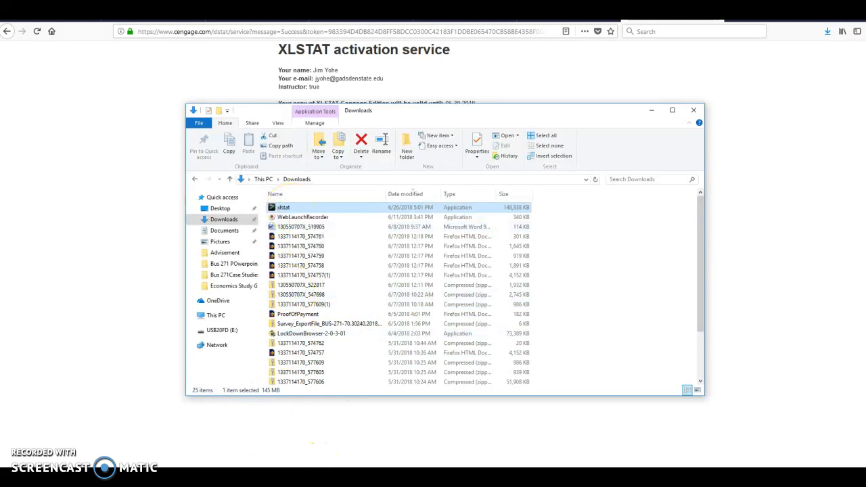
pyautogui.doubleClick(283, 207)
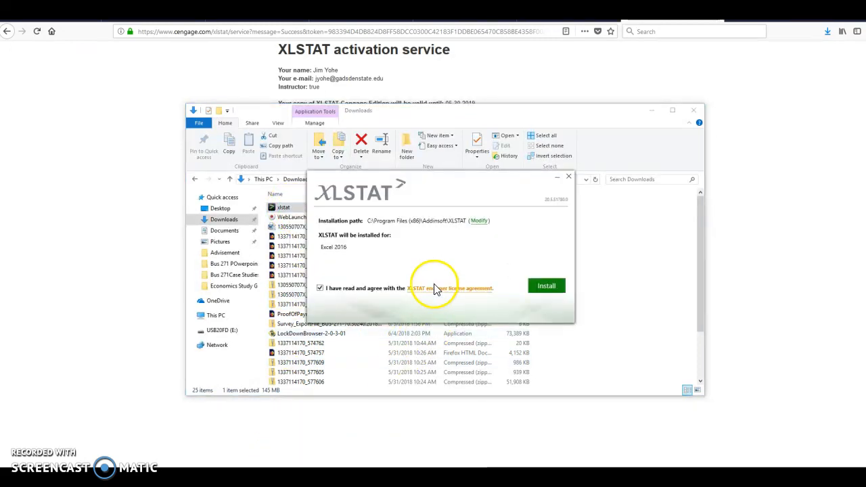
pyautogui.click(546, 284)
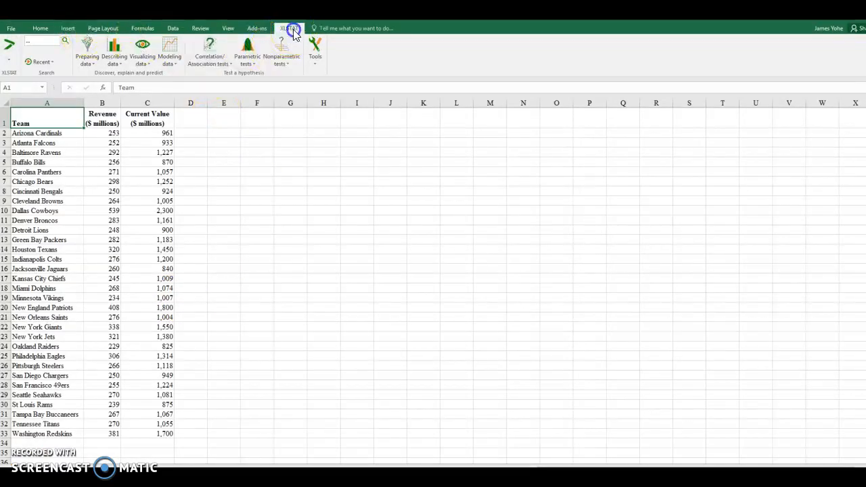
# Look through the ribbon tabs, then show the XLSTAT tab and start its statistics add-in.
pyautogui.click(257, 28)
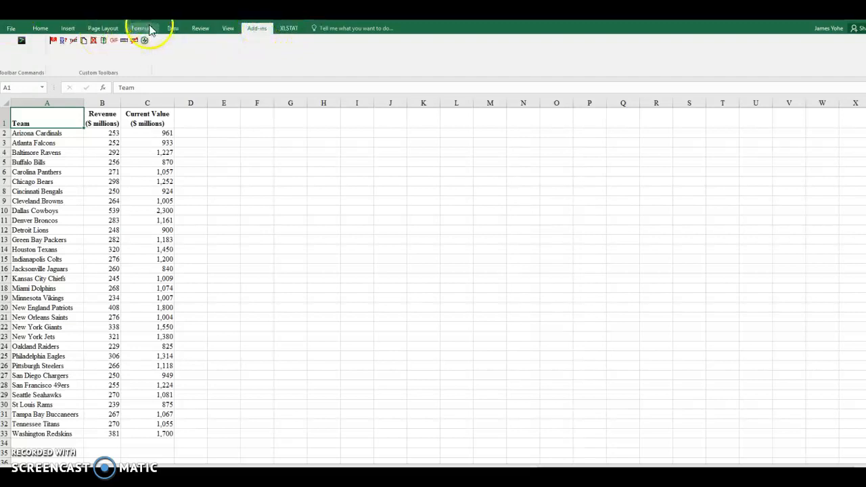
pyautogui.click(173, 27)
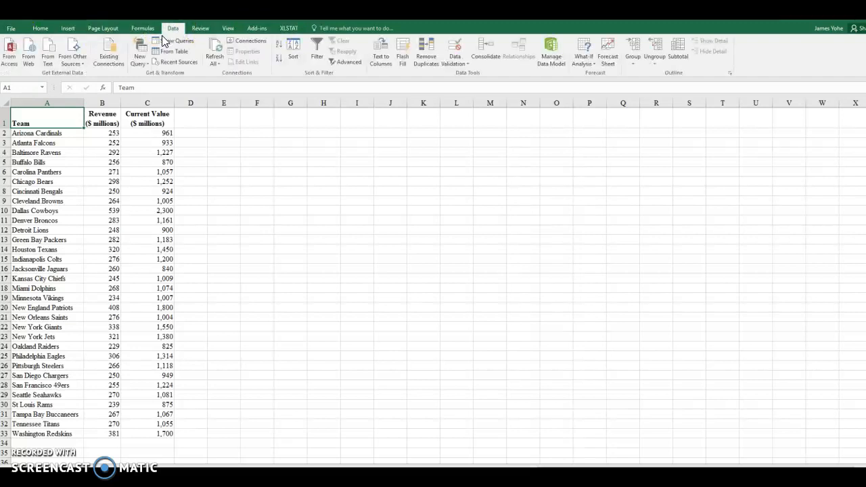
pyautogui.click(200, 28)
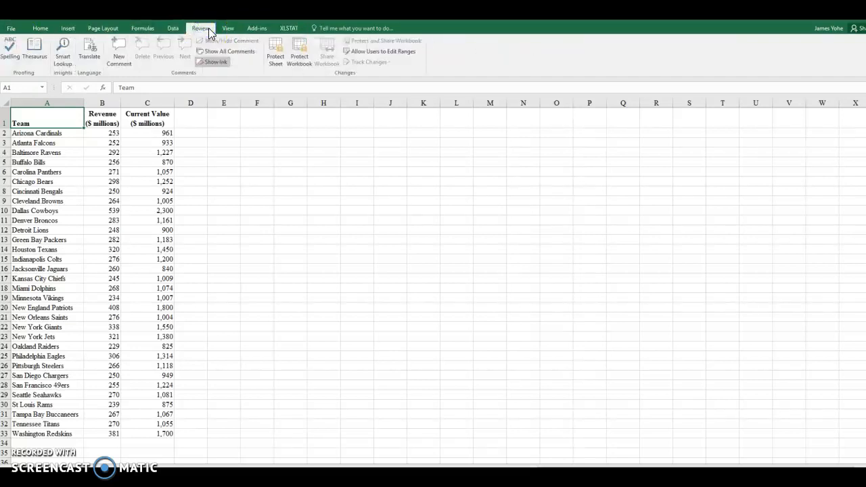
pyautogui.click(40, 27)
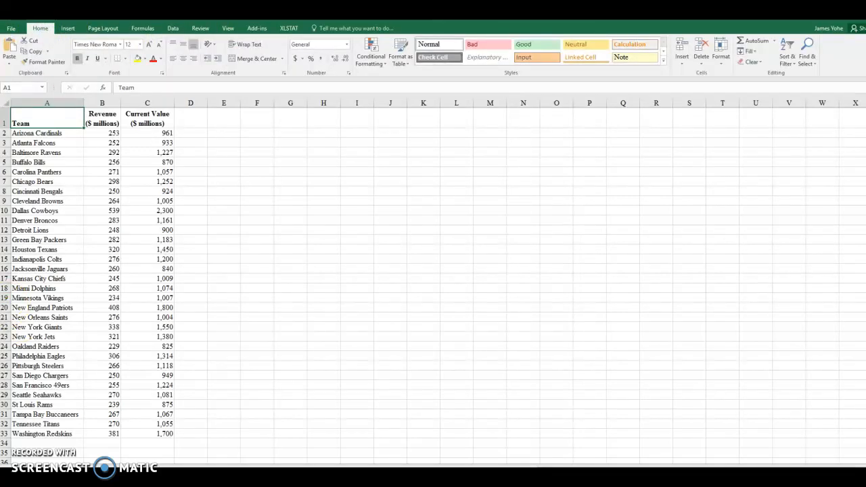
pyautogui.click(289, 27)
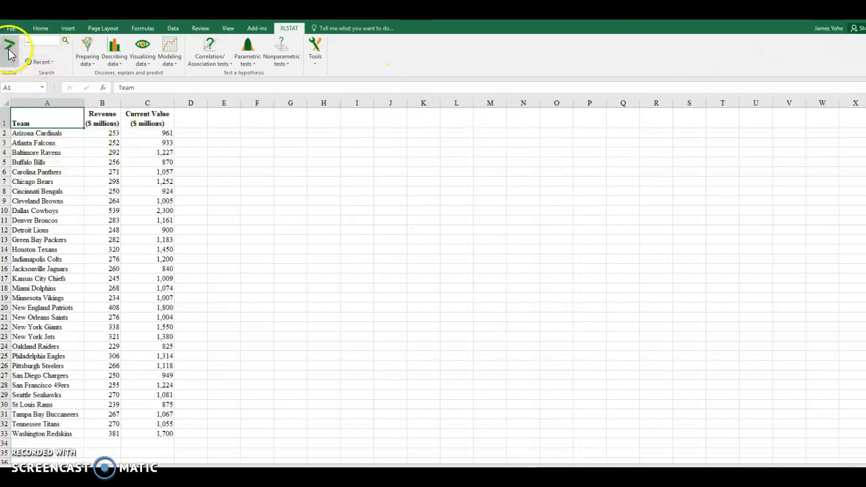
pyautogui.click(11, 49)
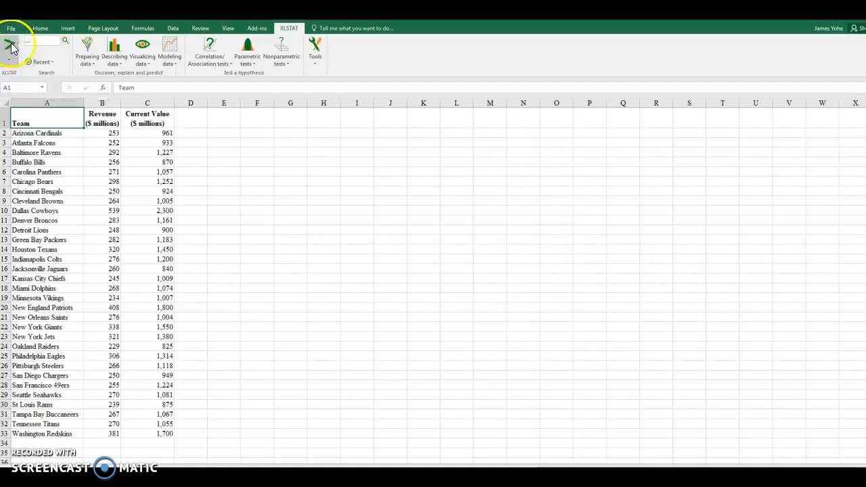
pyautogui.click(114, 52)
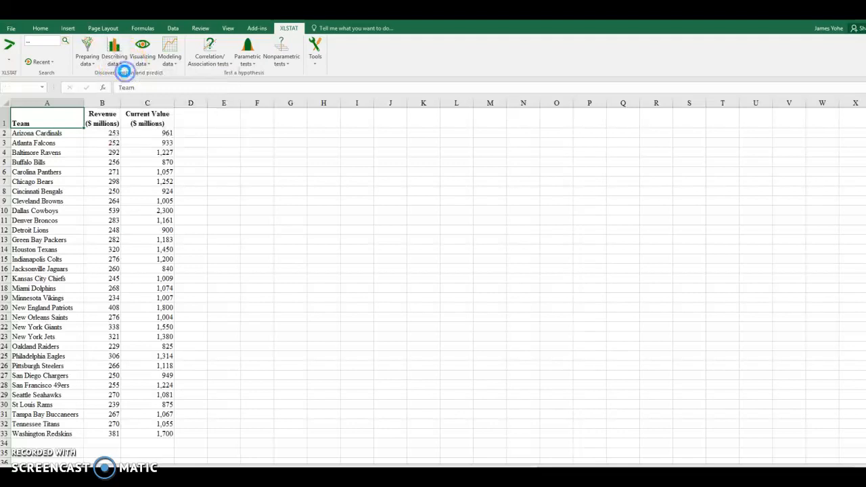
# Start Descriptive statistics with the Revenue column B as quantitative data and review the Outputs list.
pyautogui.click(114, 51)
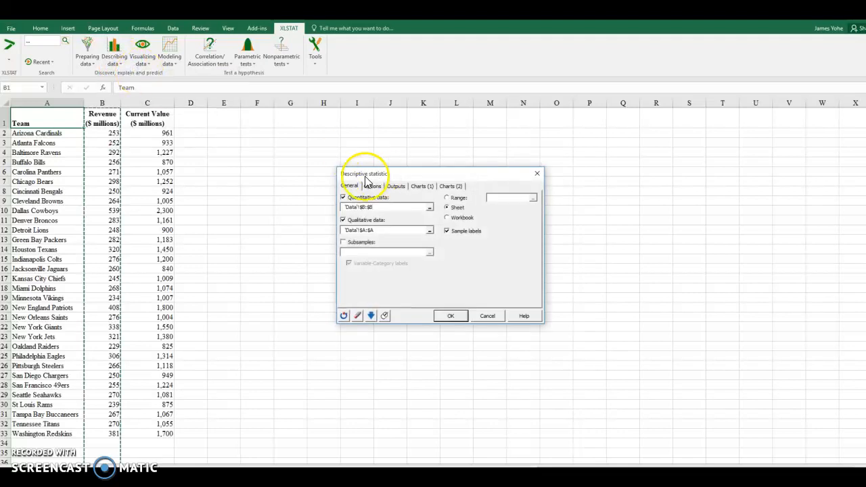
pyautogui.click(343, 220)
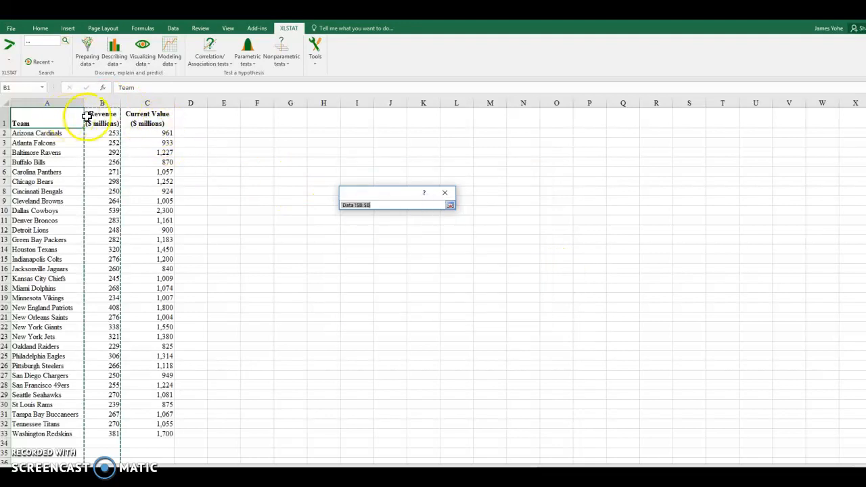
pyautogui.click(449, 204)
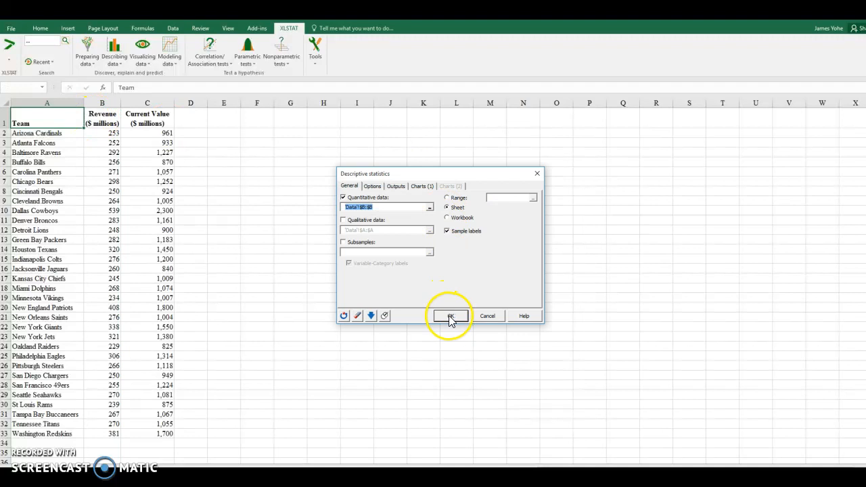
pyautogui.click(372, 187)
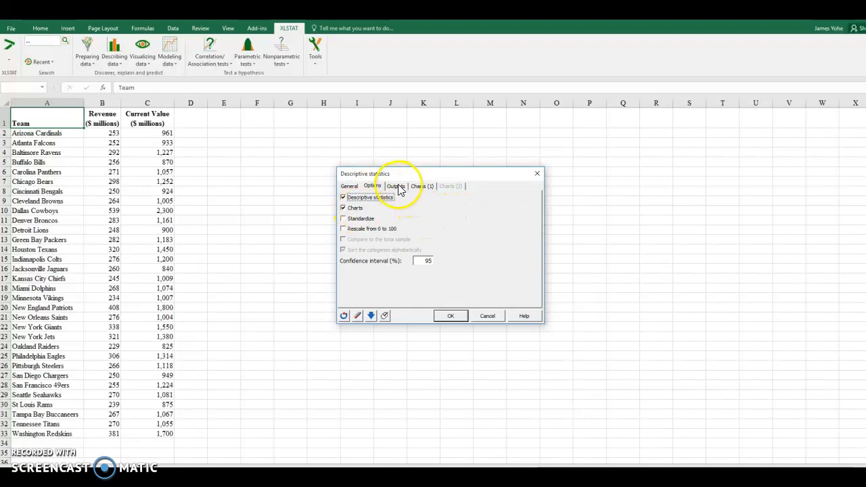
pyautogui.click(397, 187)
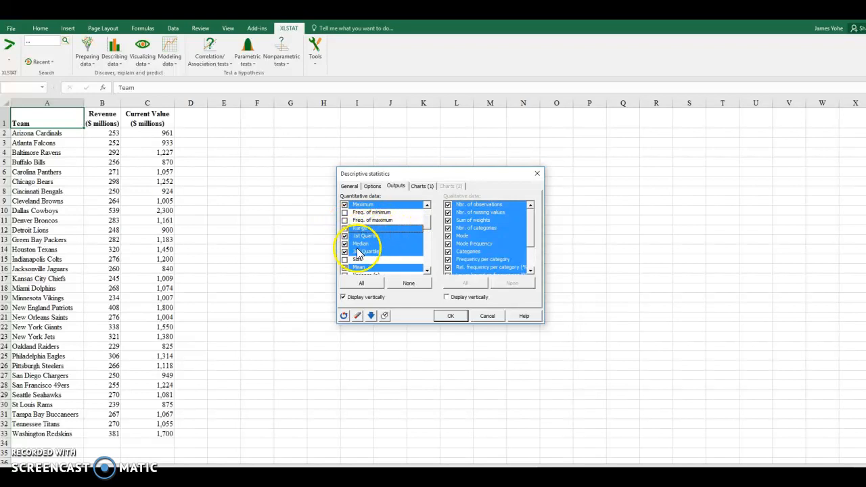
pyautogui.scroll(-3)
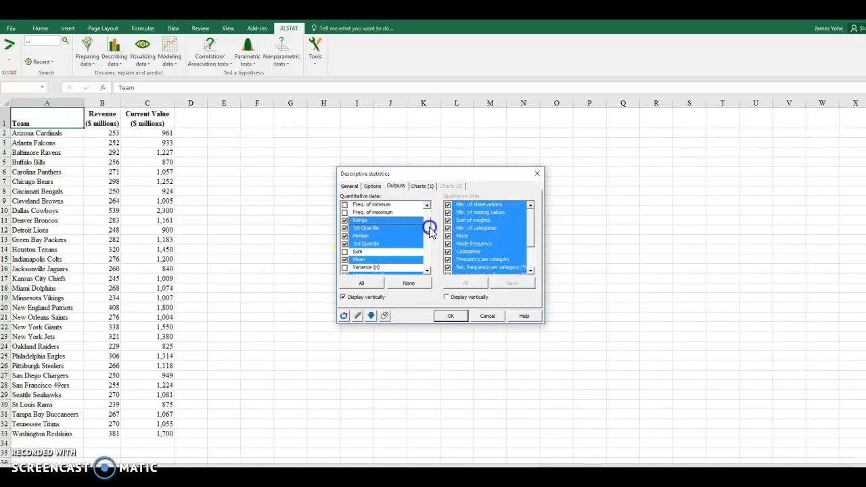
pyautogui.scroll(-3)
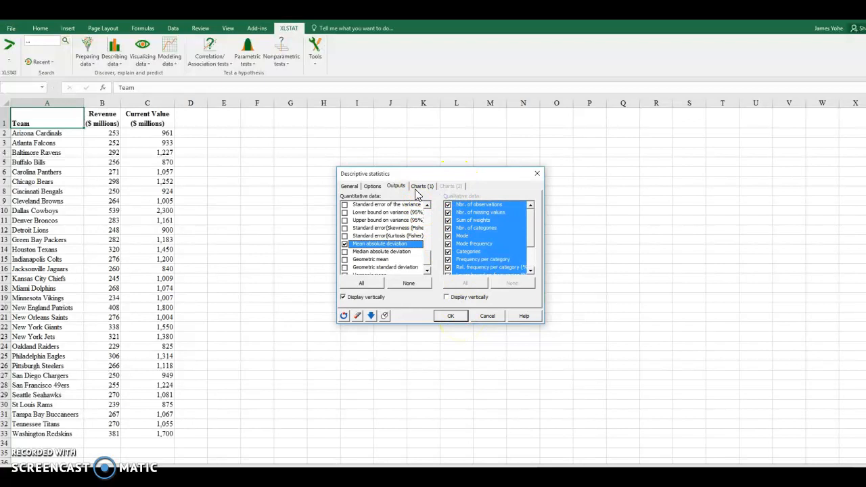
# Choose Box plots under Charts, run the analysis and dismiss the trusted publishers message.
pyautogui.click(421, 186)
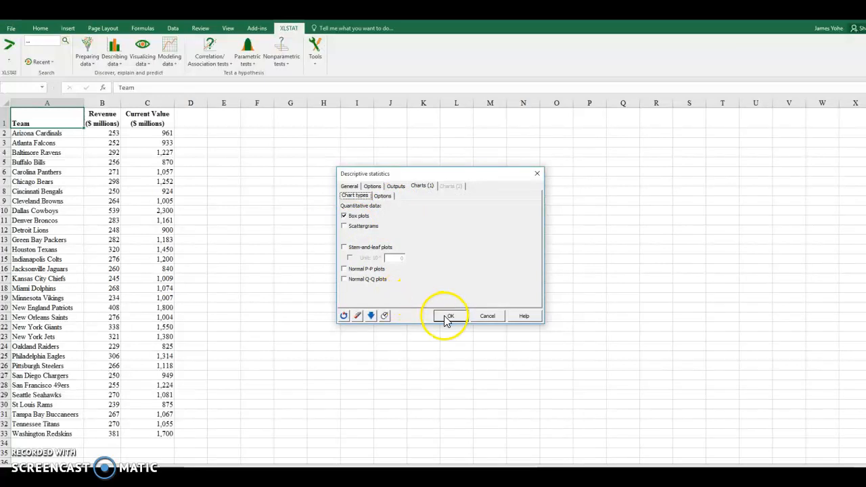
pyautogui.click(449, 317)
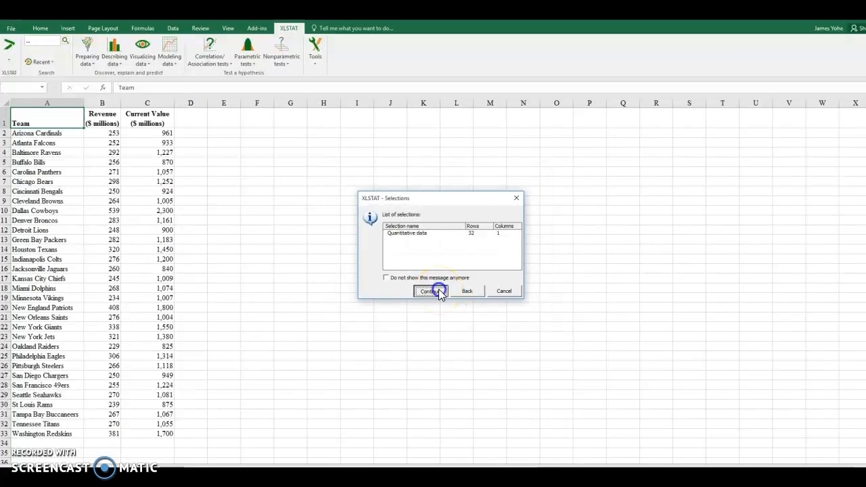
pyautogui.click(428, 290)
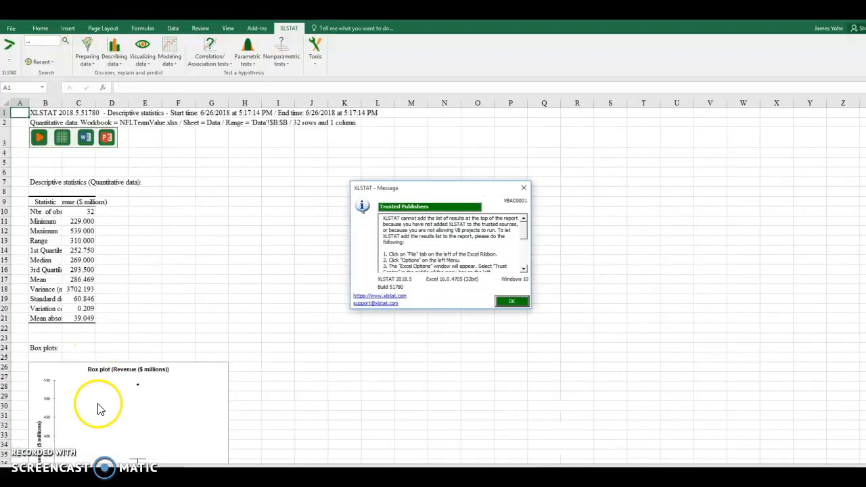
pyautogui.moveTo(525, 238)
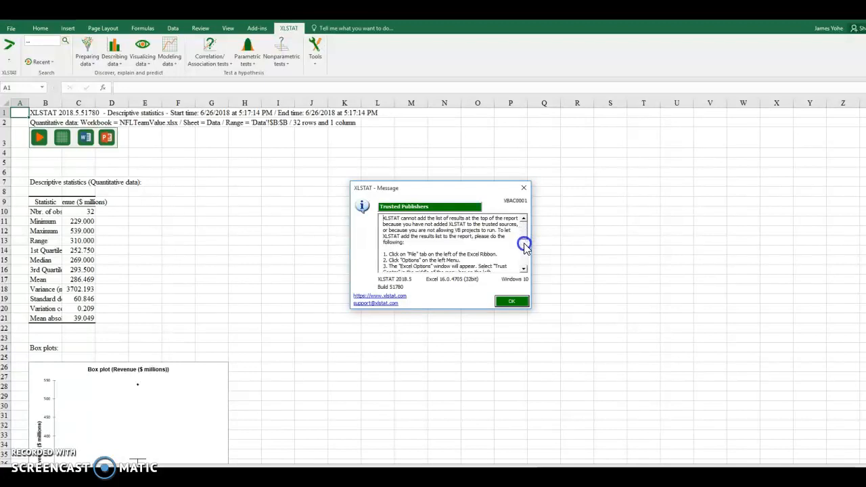
pyautogui.scroll(-3)
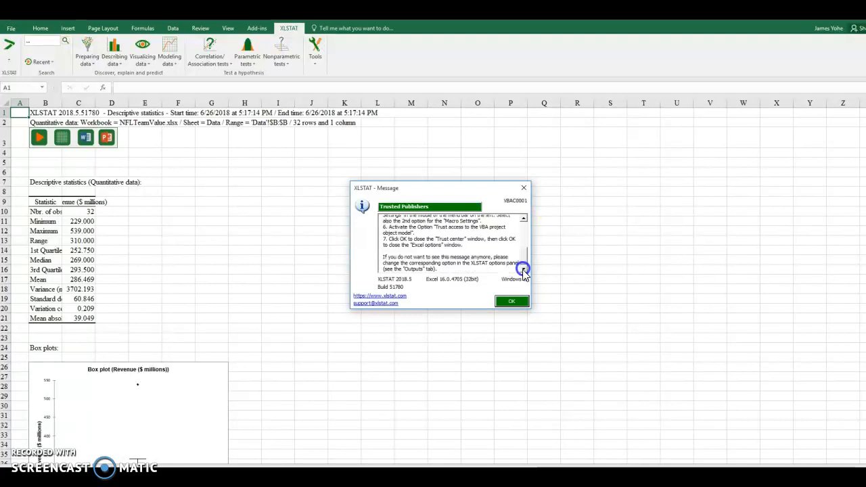
pyautogui.click(512, 300)
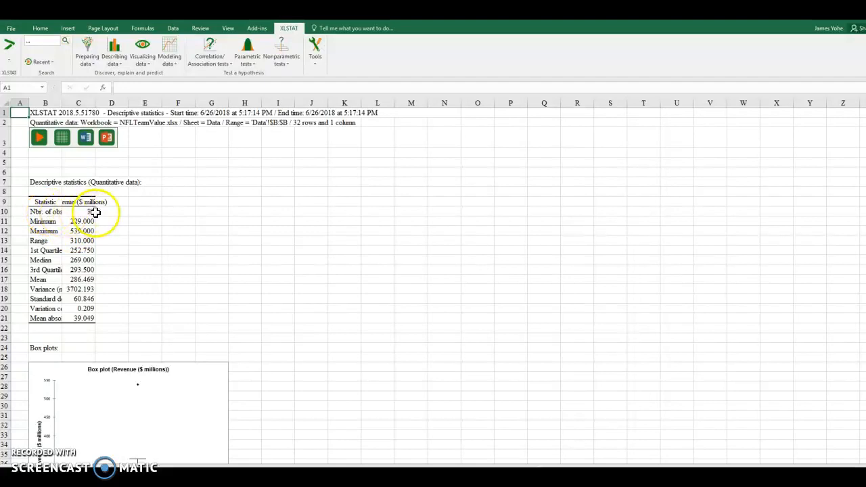
# Widen the results columns and check the observations, variance, standard deviation, variation coefficient and MAD values.
pyautogui.click(79, 211)
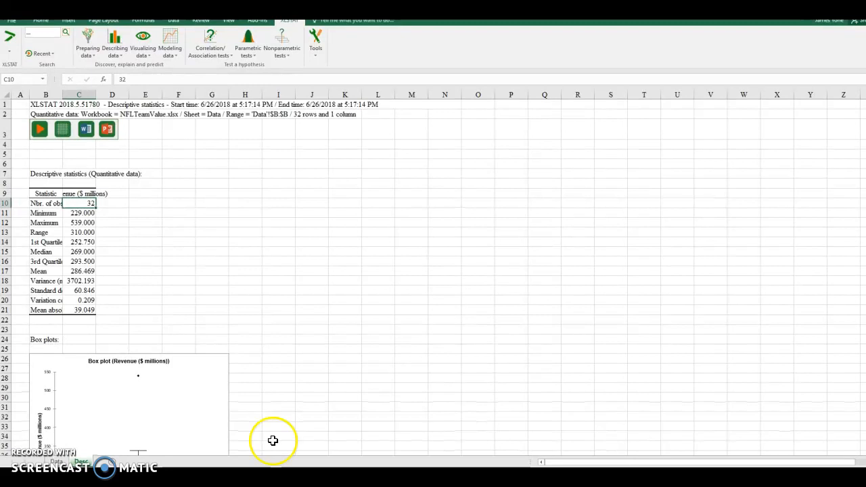
pyautogui.click(57, 461)
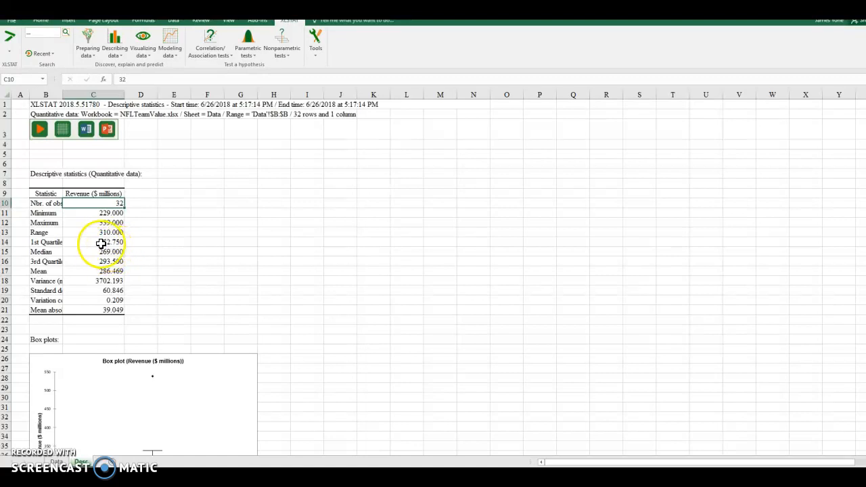
pyautogui.moveTo(92, 256)
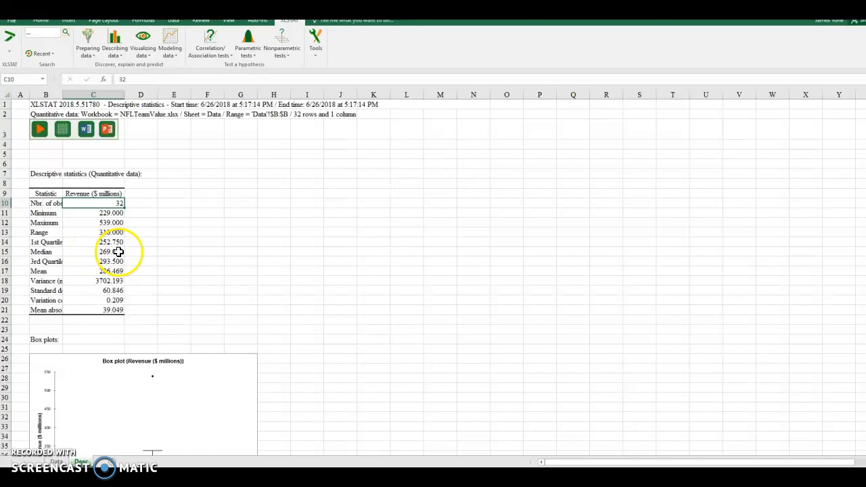
pyautogui.moveTo(108, 271)
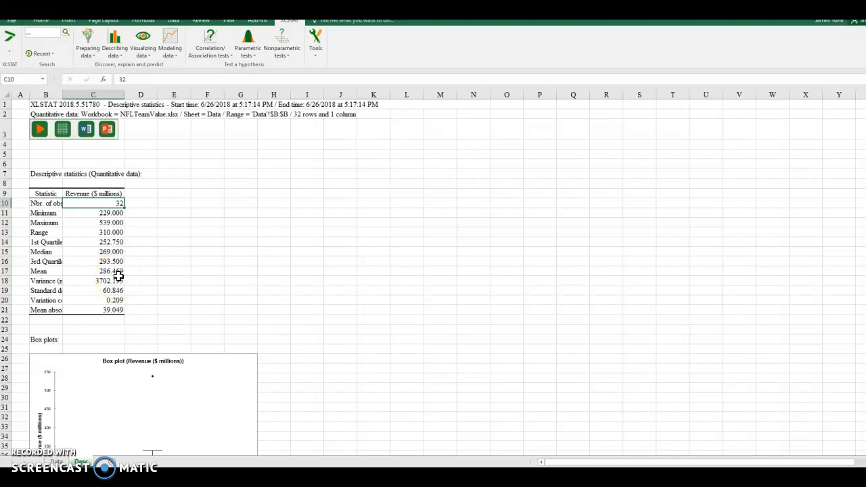
pyautogui.click(92, 280)
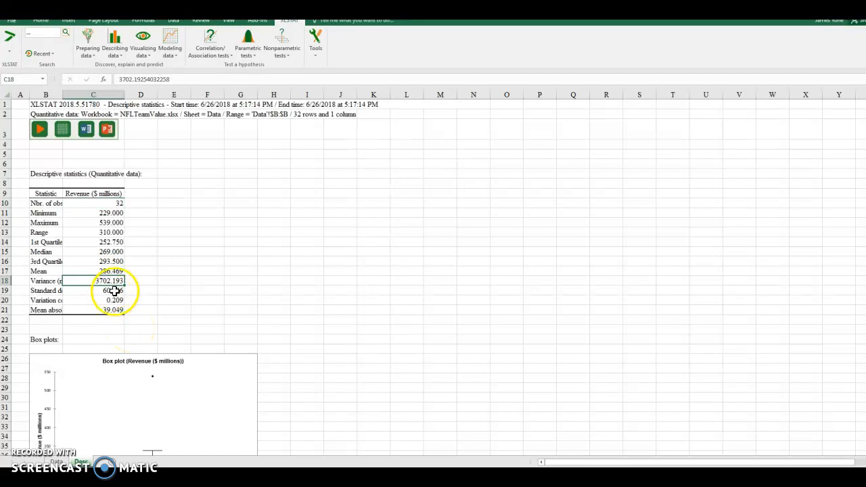
pyautogui.click(92, 291)
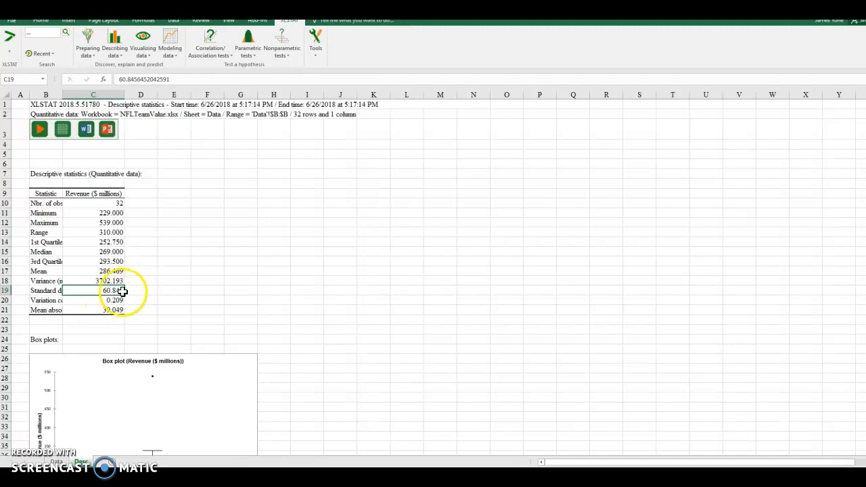
pyautogui.click(92, 300)
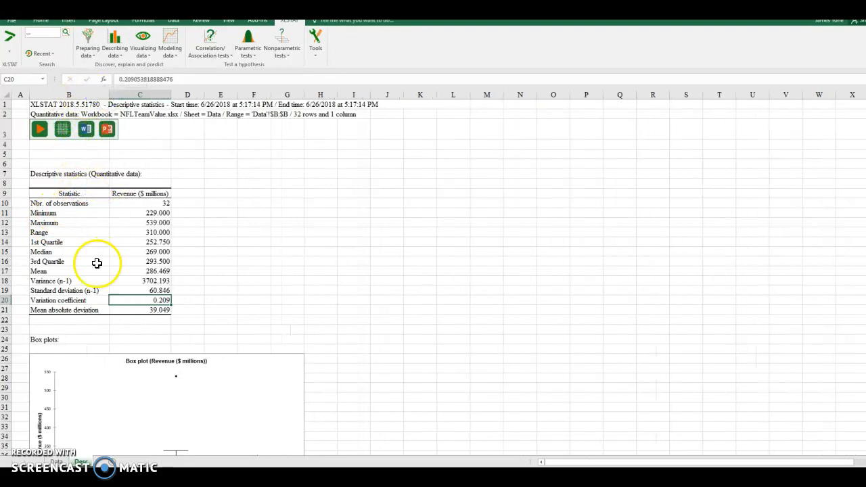
pyautogui.moveTo(193, 303)
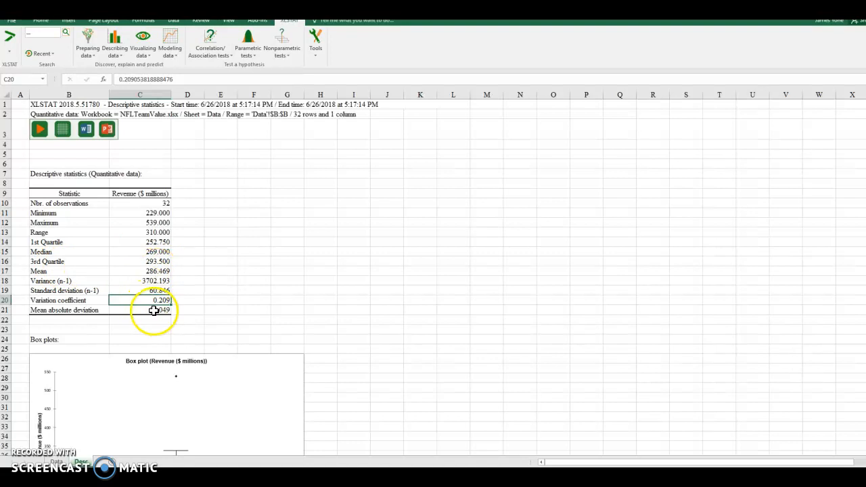
pyautogui.click(139, 310)
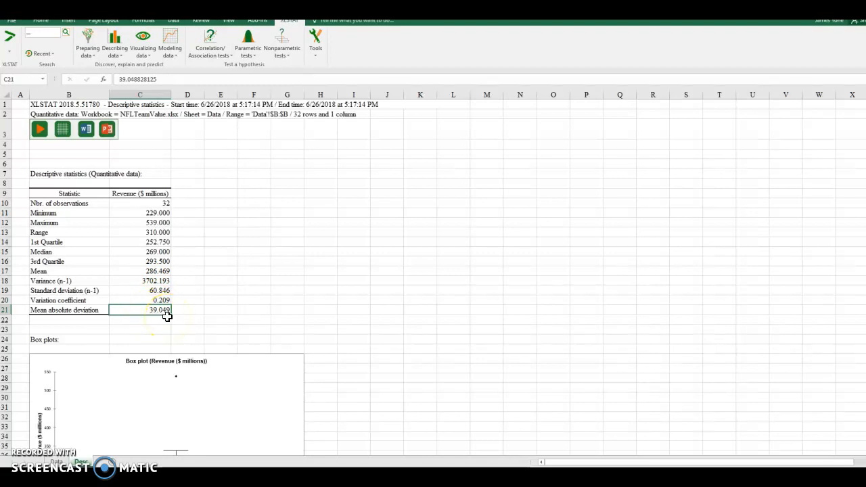
pyautogui.scroll(-3)
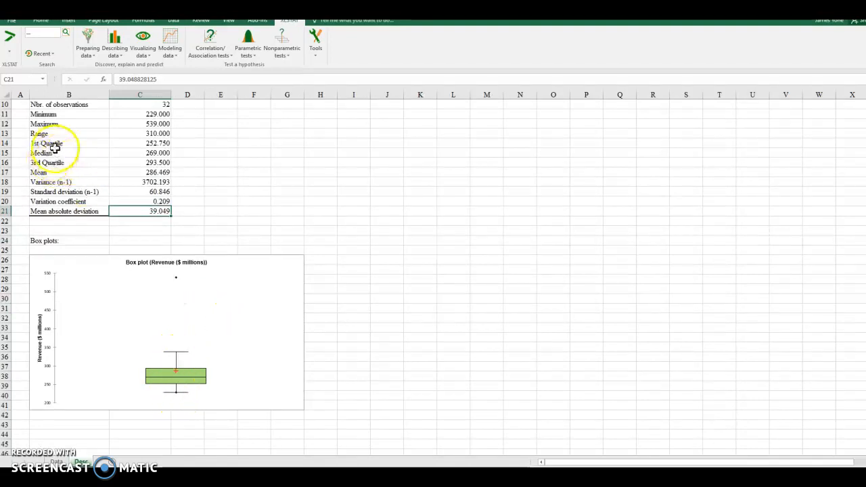
pyautogui.moveTo(176, 397)
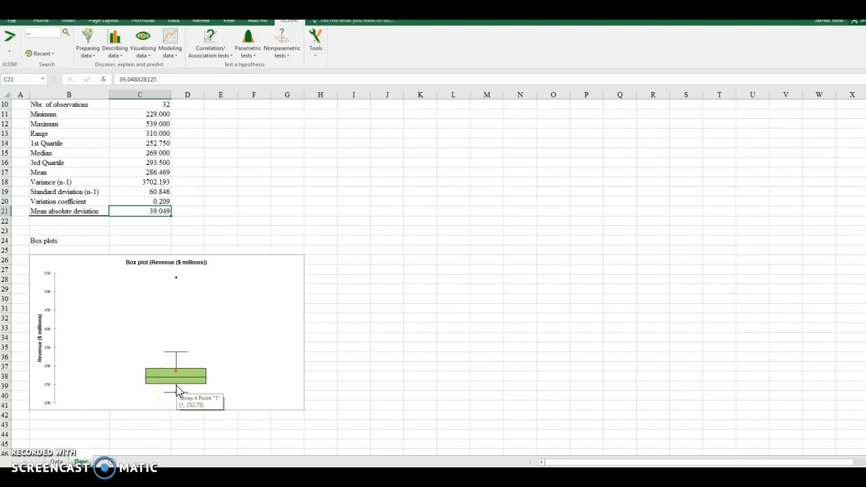
pyautogui.moveTo(178, 386)
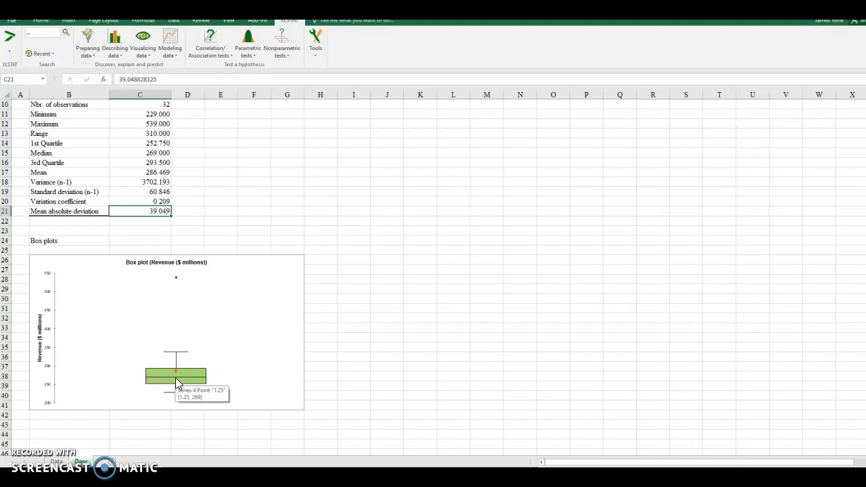
pyautogui.moveTo(178, 389)
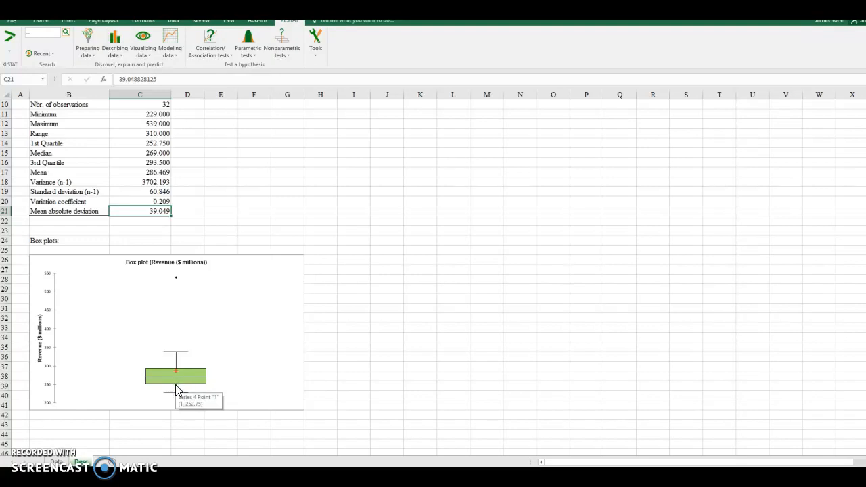
pyautogui.moveTo(179, 386)
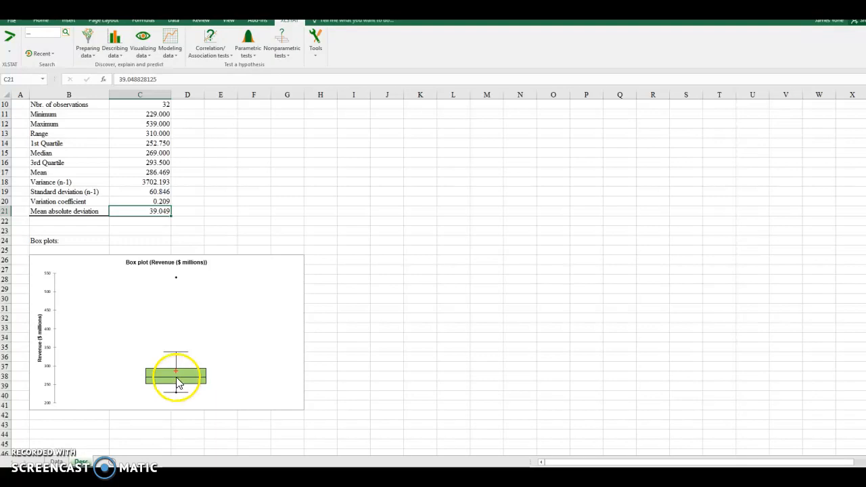
pyautogui.moveTo(176, 387)
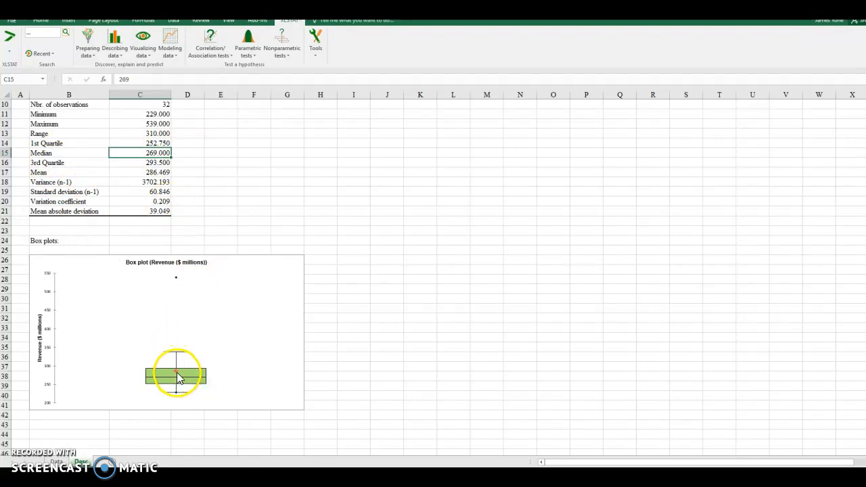
pyautogui.moveTo(175, 376)
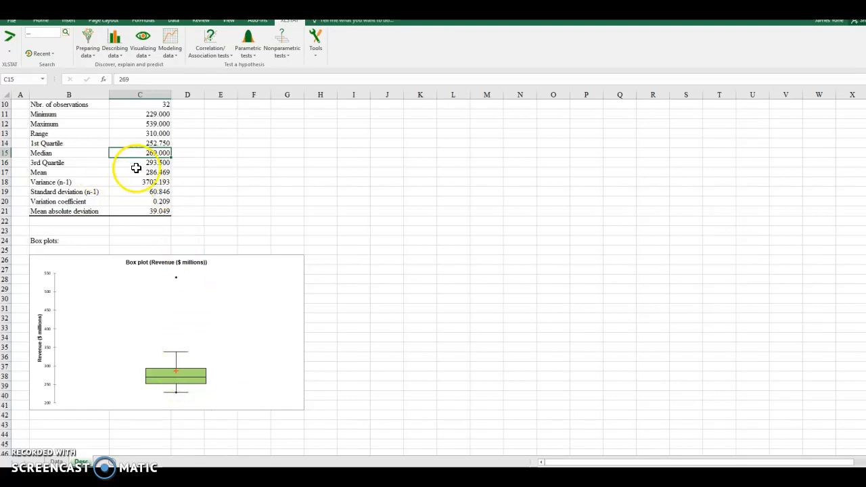
pyautogui.click(141, 162)
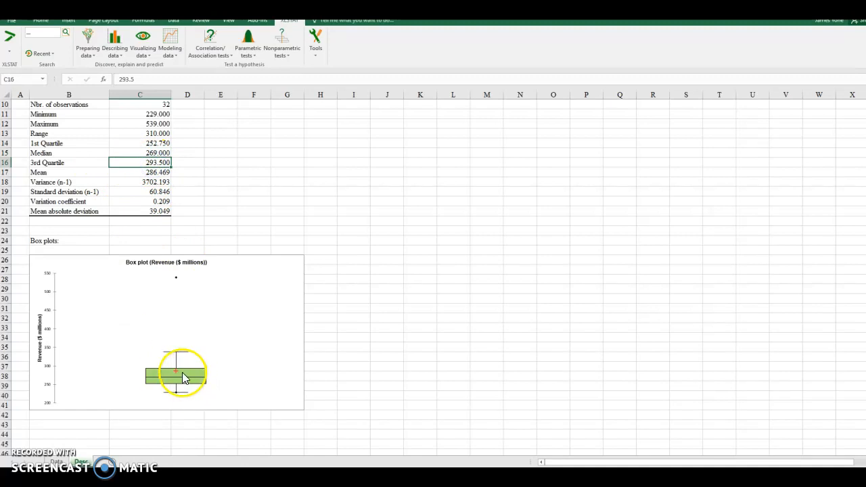
pyautogui.moveTo(177, 372)
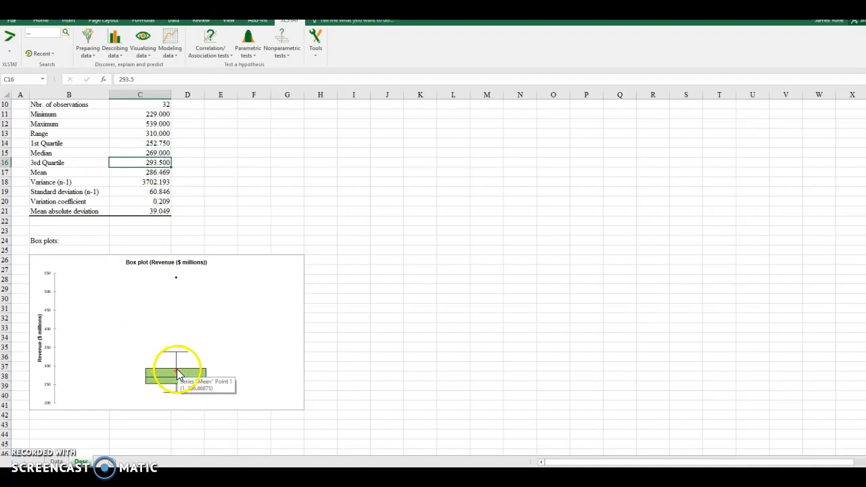
pyautogui.moveTo(177, 378)
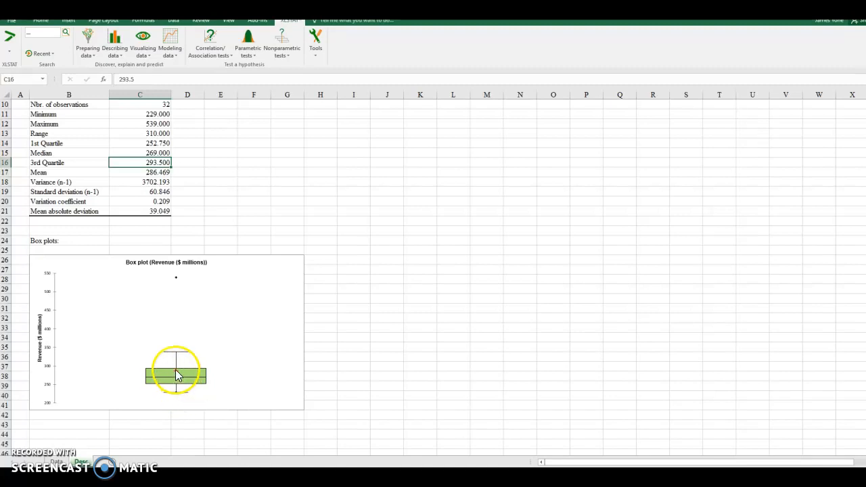
pyautogui.moveTo(173, 347)
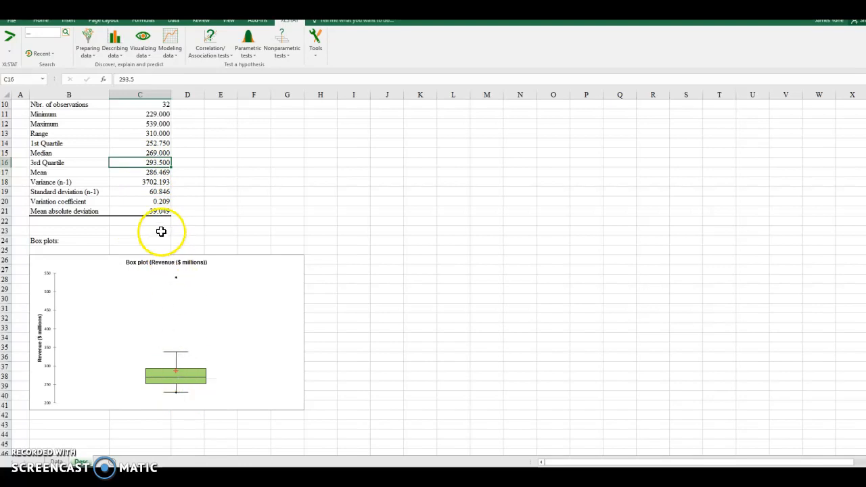
pyautogui.moveTo(179, 357)
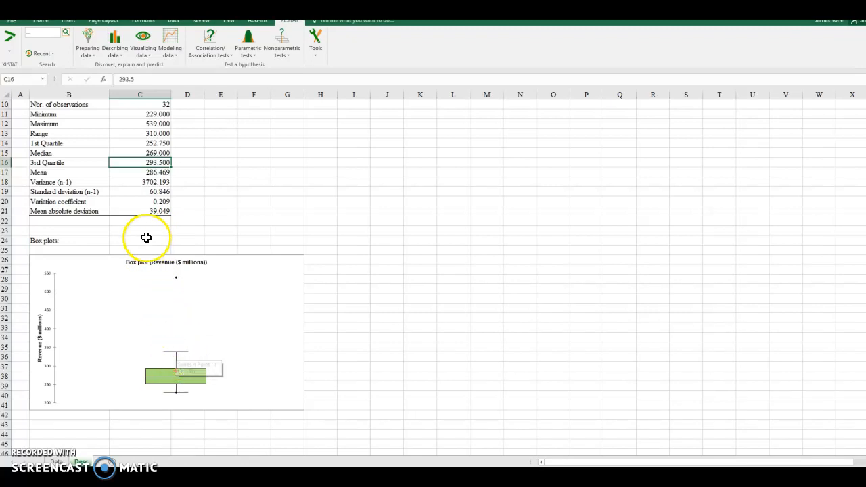
pyautogui.click(140, 123)
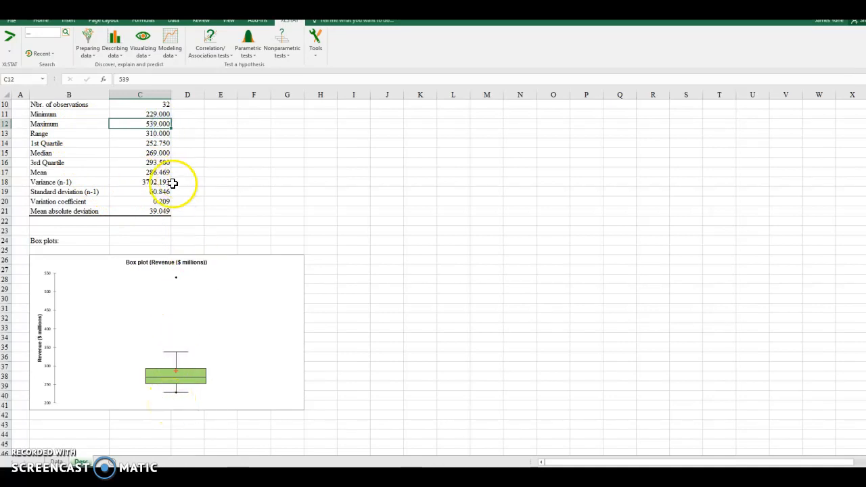
pyautogui.scroll(3)
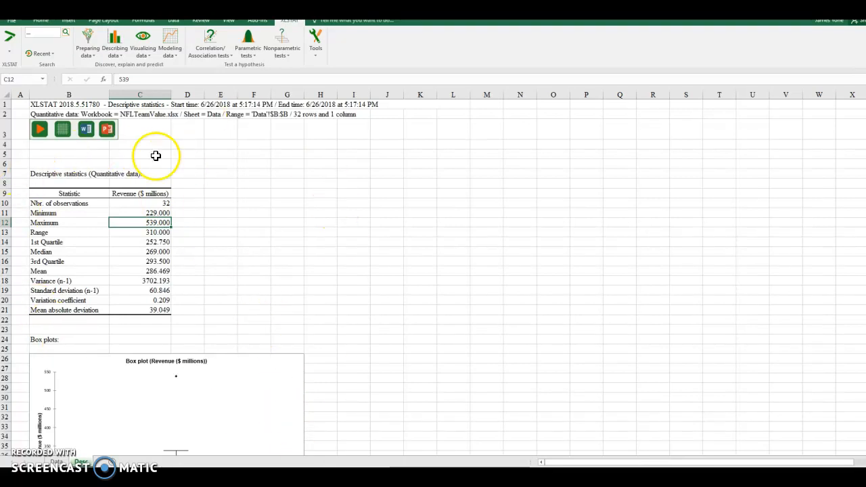
pyautogui.moveTo(91, 182)
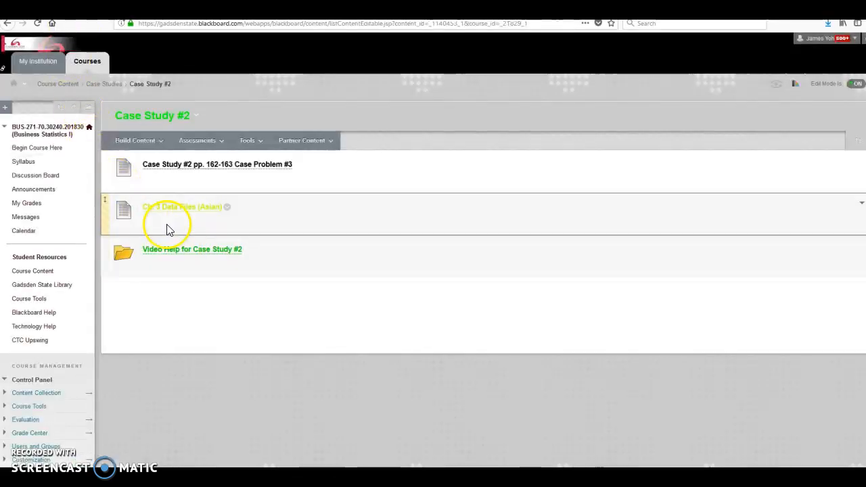
# Download the Ch 3 Data Files (Asian) zip and confirm opening it with Windows Explorer.
pyautogui.click(182, 206)
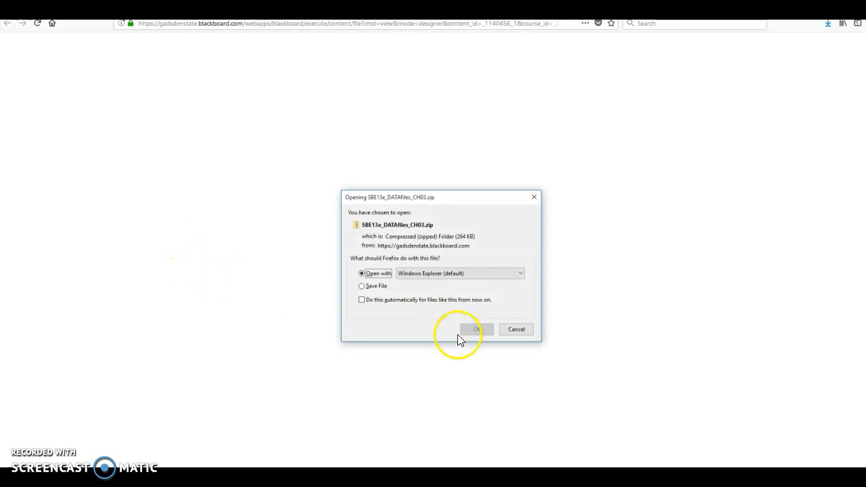
pyautogui.click(476, 330)
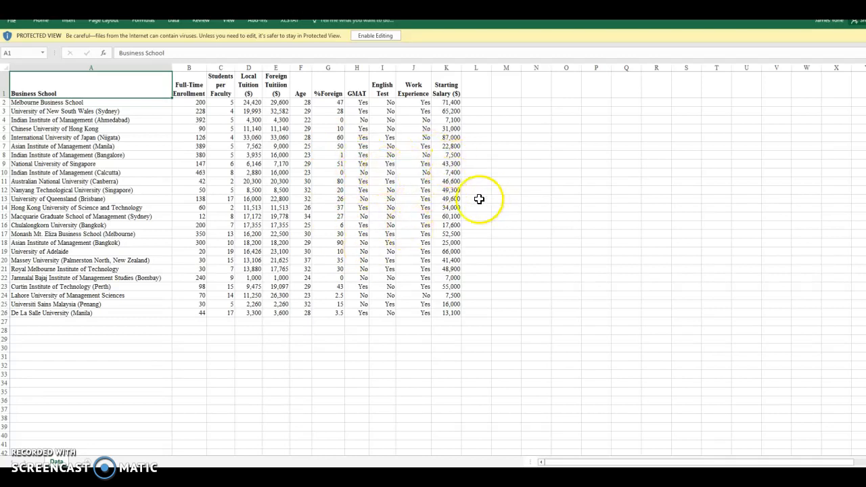
pyautogui.moveTo(363, 87)
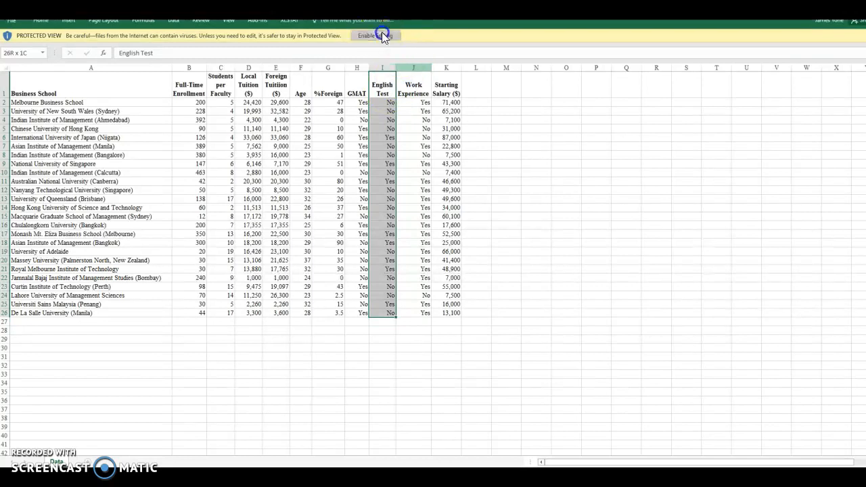
# Enable editing on the Asian workbook and start an XLSTAT Descriptive statistics analysis.
pyautogui.click(372, 35)
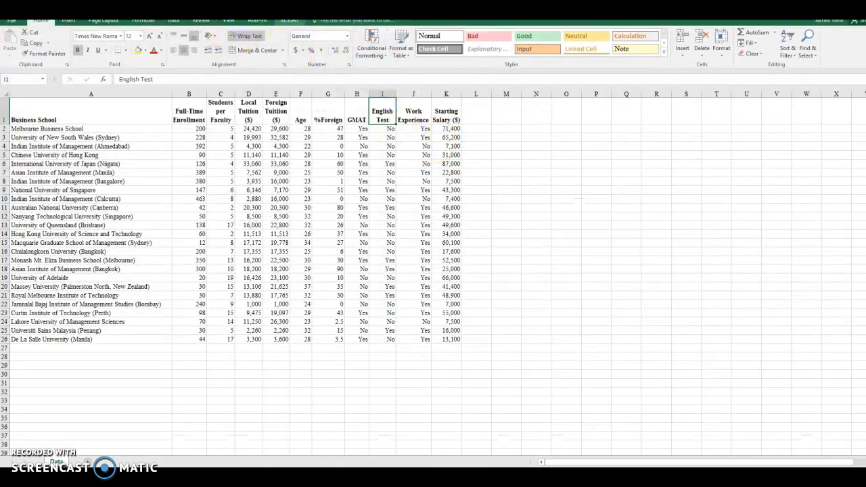
pyautogui.click(288, 21)
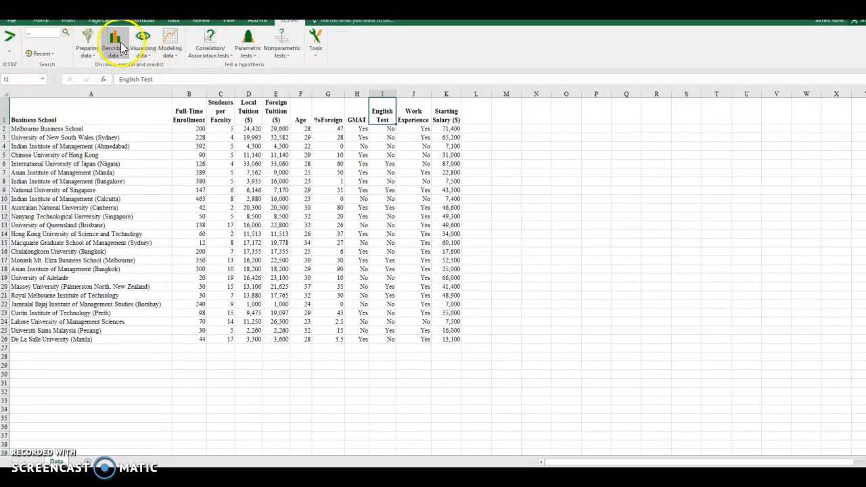
pyautogui.click(114, 43)
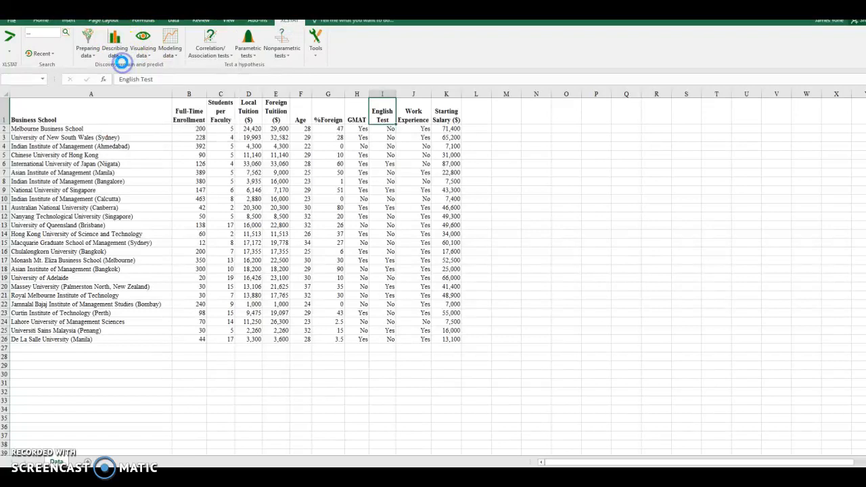
pyautogui.click(115, 41)
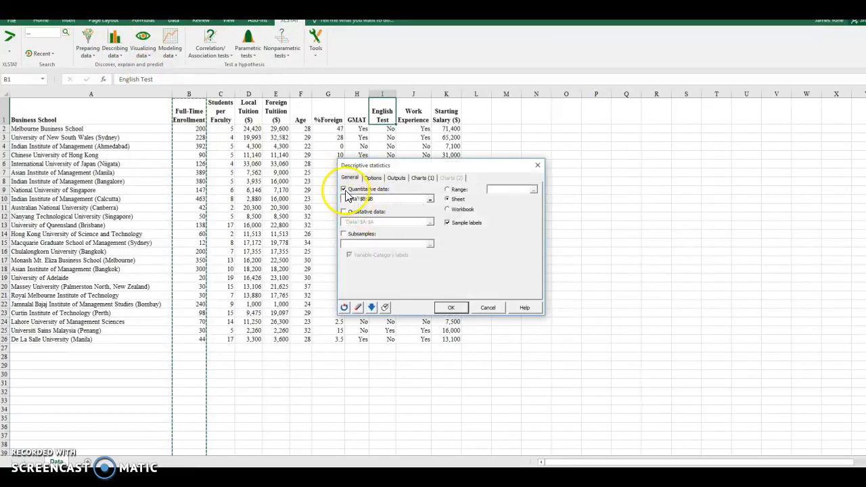
# Set English Test column I as qualitative data, include charts in the output and run the analysis.
pyautogui.click(344, 211)
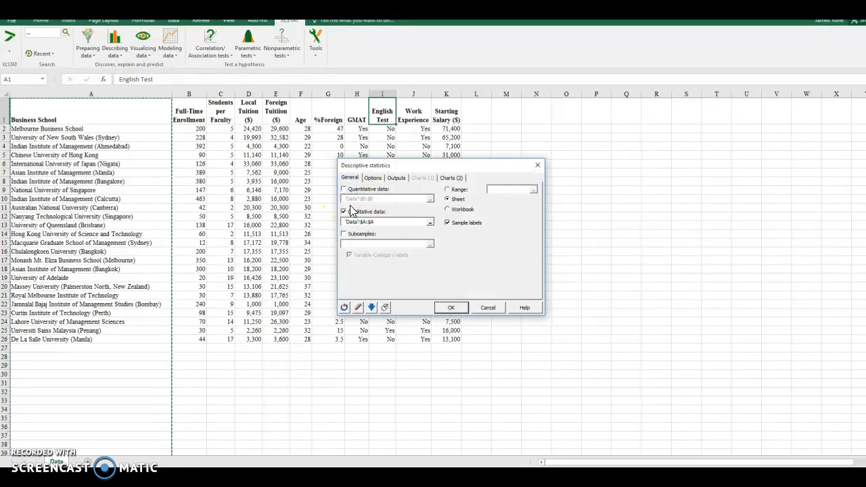
pyautogui.click(386, 222)
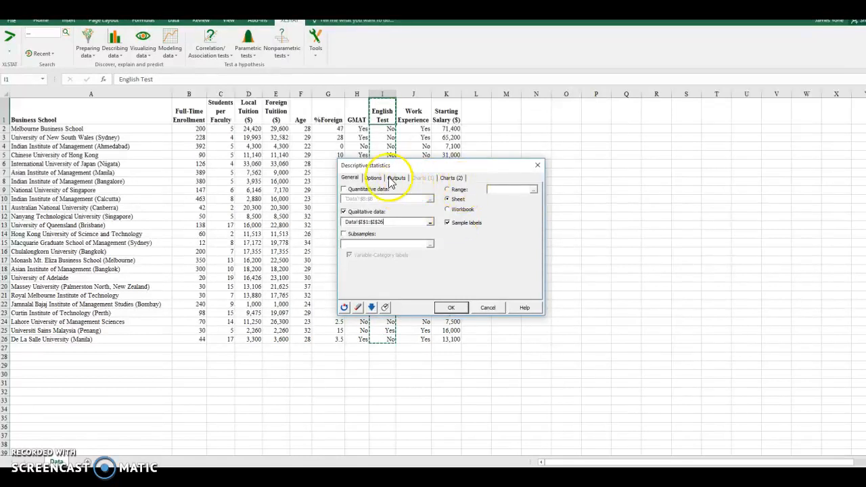
pyautogui.click(374, 178)
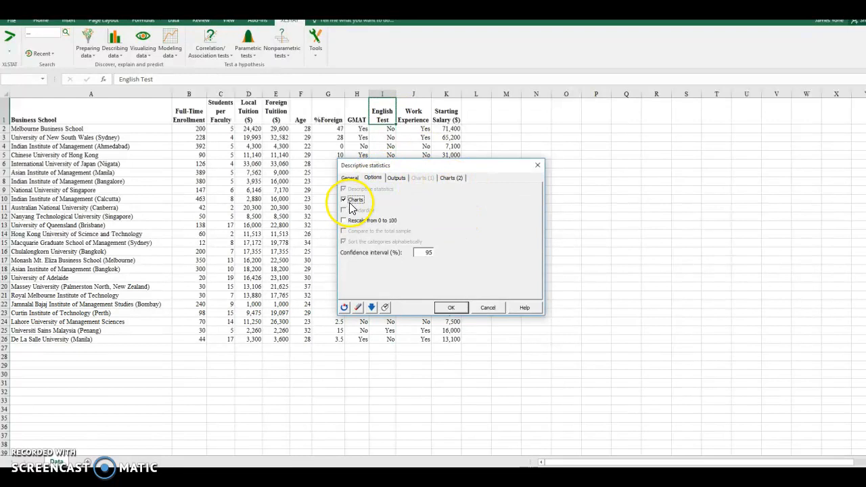
pyautogui.click(396, 177)
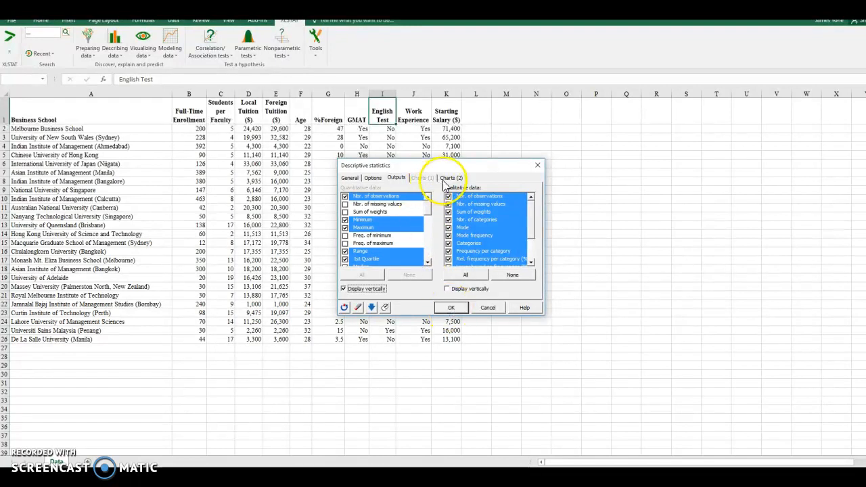
pyautogui.click(451, 308)
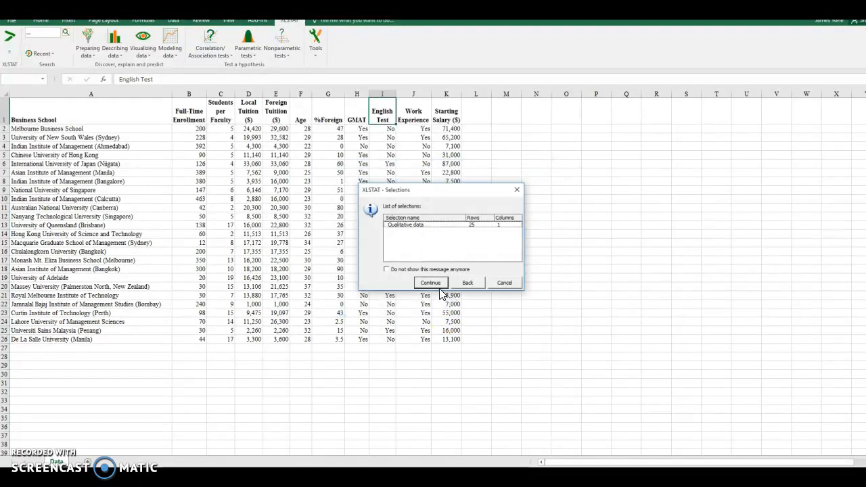
# Confirm the data selection and dismiss the trusted publishers message to show the Yes/No frequency table and bar chart.
pyautogui.click(430, 283)
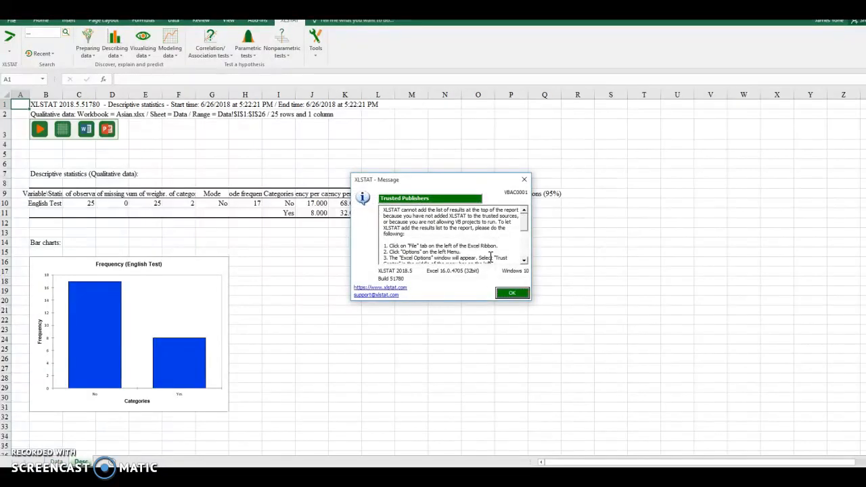
pyautogui.moveTo(168, 366)
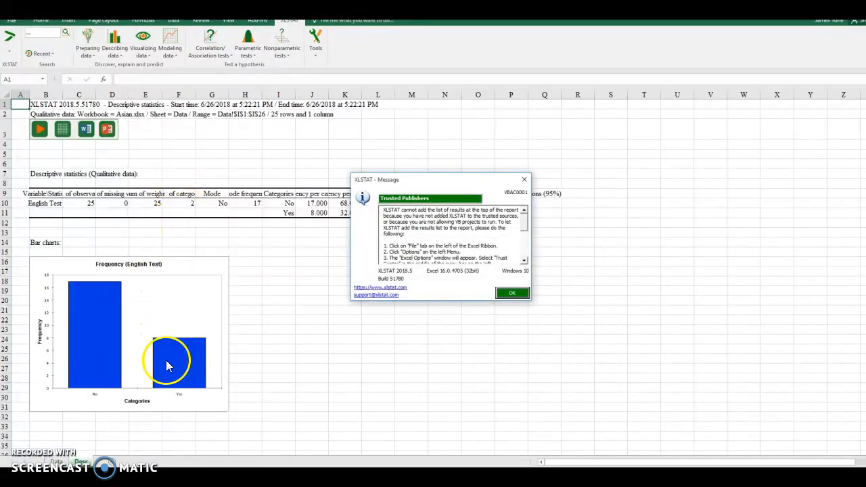
pyautogui.moveTo(192, 379)
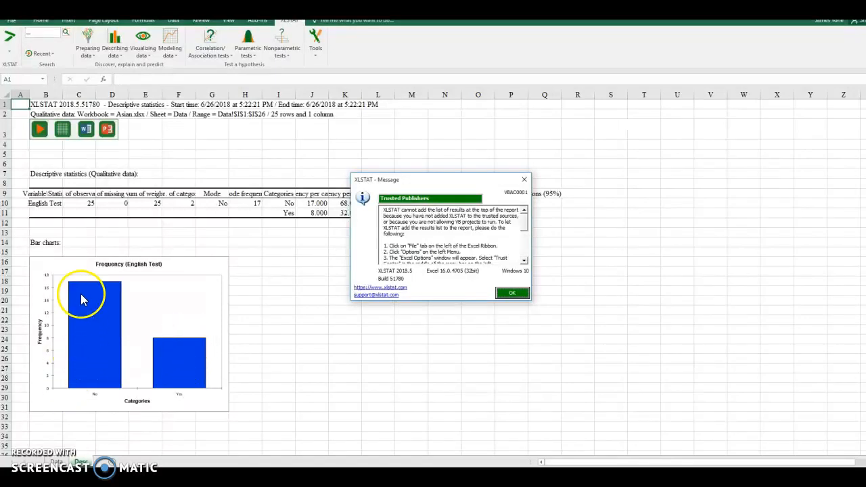
pyautogui.moveTo(227, 273)
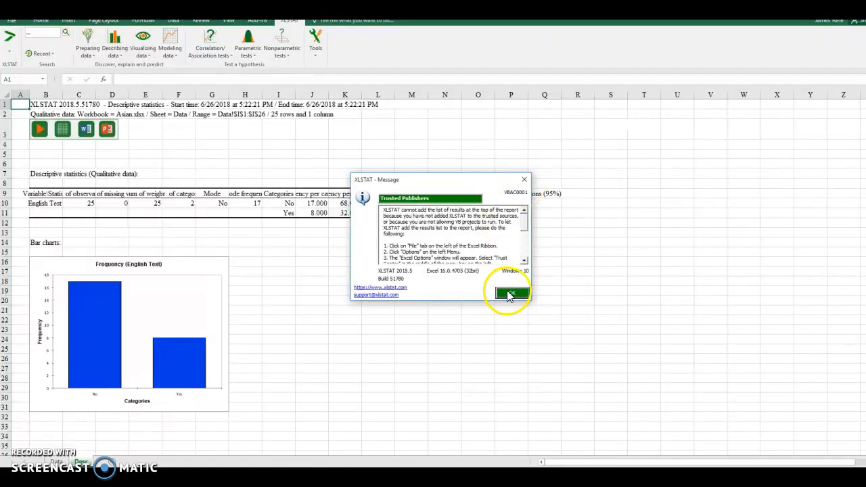
pyautogui.click(509, 293)
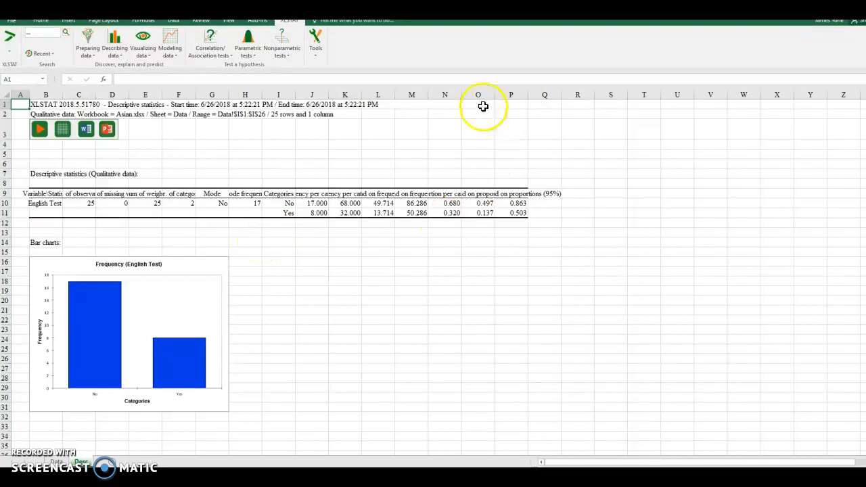
# Widen the results table's columns B–P one by one until every heading fits.
pyautogui.moveTo(477, 94); pyautogui.dragTo(552, 100)
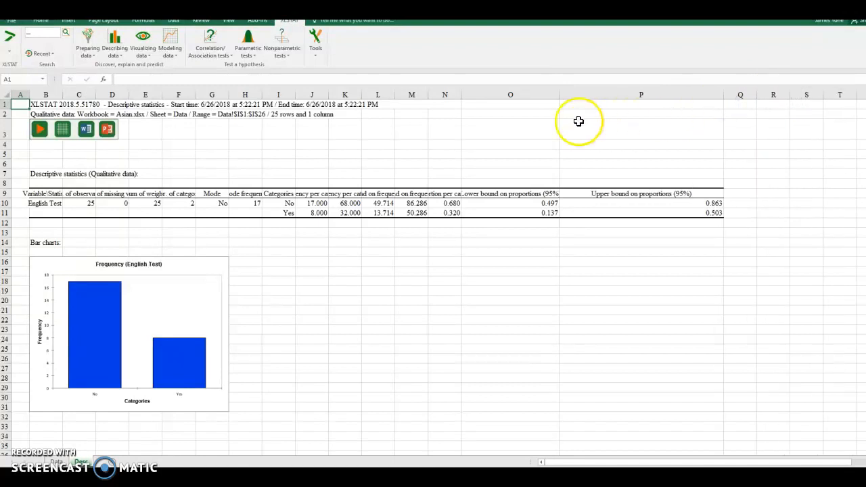
pyautogui.moveTo(558, 95); pyautogui.dragTo(574, 95)
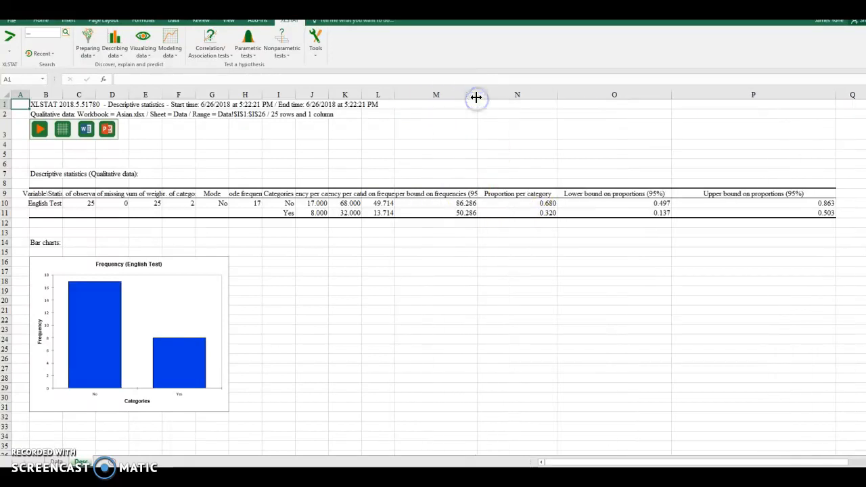
pyautogui.moveTo(478, 94); pyautogui.dragTo(508, 95)
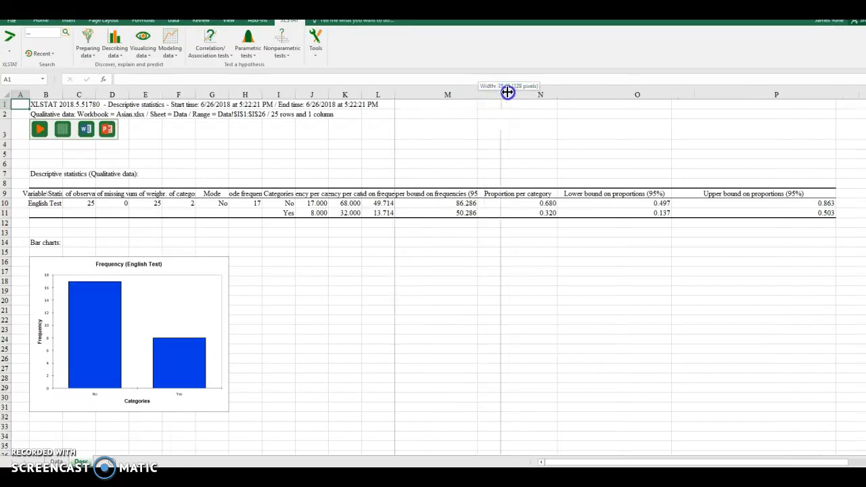
pyautogui.moveTo(507, 95); pyautogui.dragTo(396, 94)
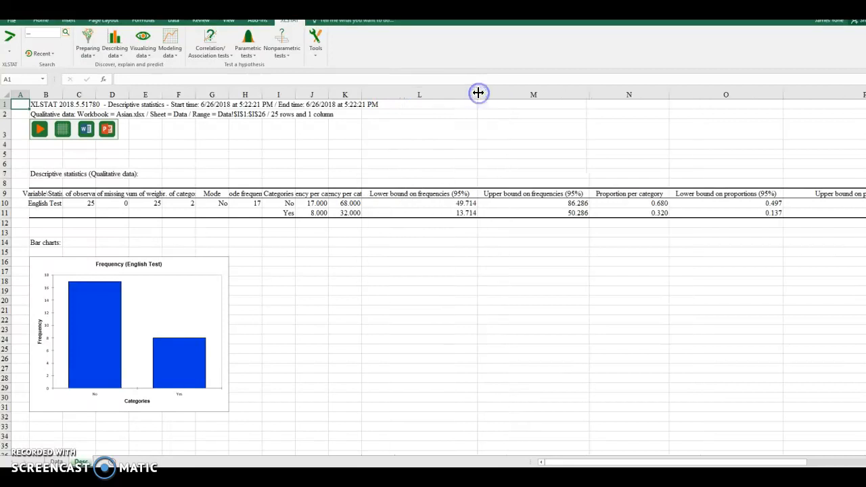
pyautogui.moveTo(479, 95); pyautogui.dragTo(408, 95)
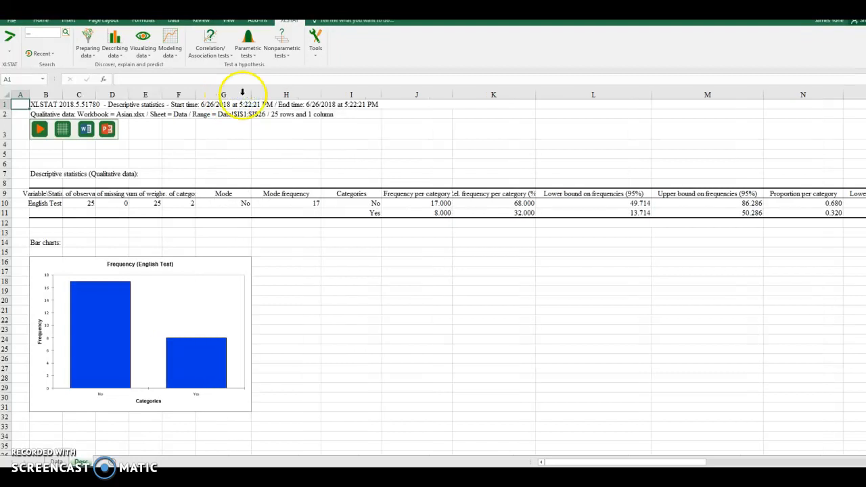
pyautogui.moveTo(240, 100); pyautogui.dragTo(211, 100)
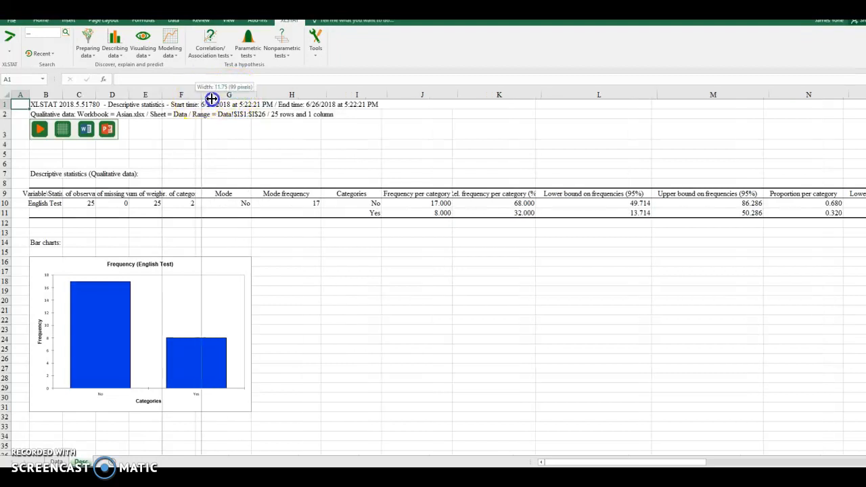
pyautogui.moveTo(212, 94); pyautogui.dragTo(162, 95)
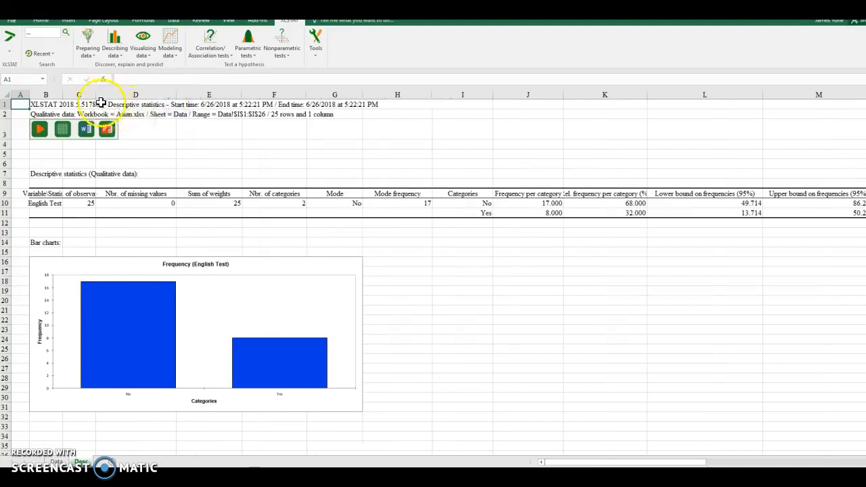
pyautogui.moveTo(100, 94); pyautogui.dragTo(142, 95)
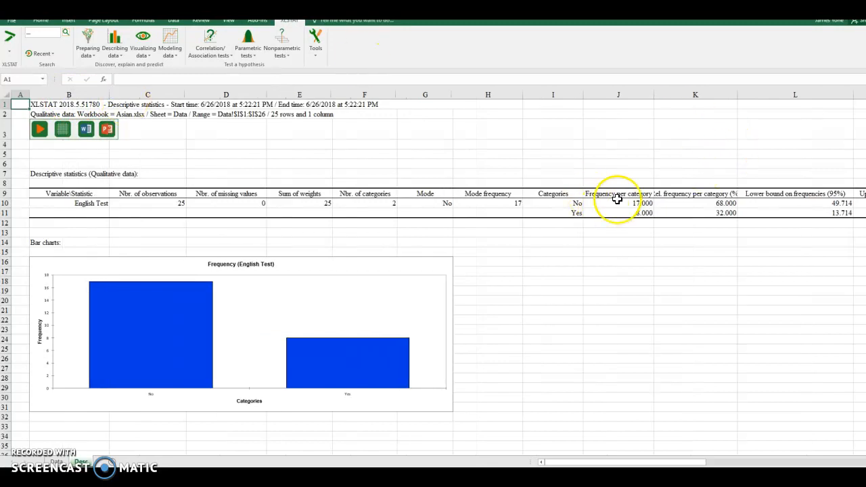
pyautogui.scroll(-3)
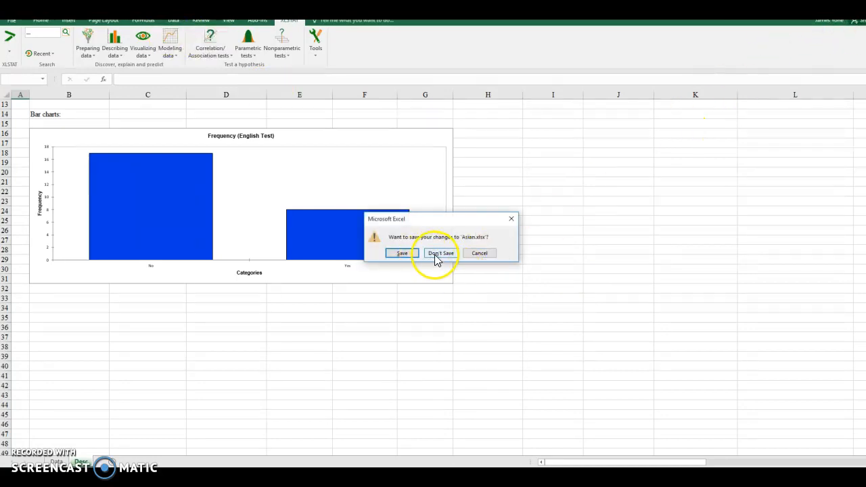
# Discard changes to the Asian workbook and select the NFL Current Value column with its heading.
pyautogui.click(441, 253)
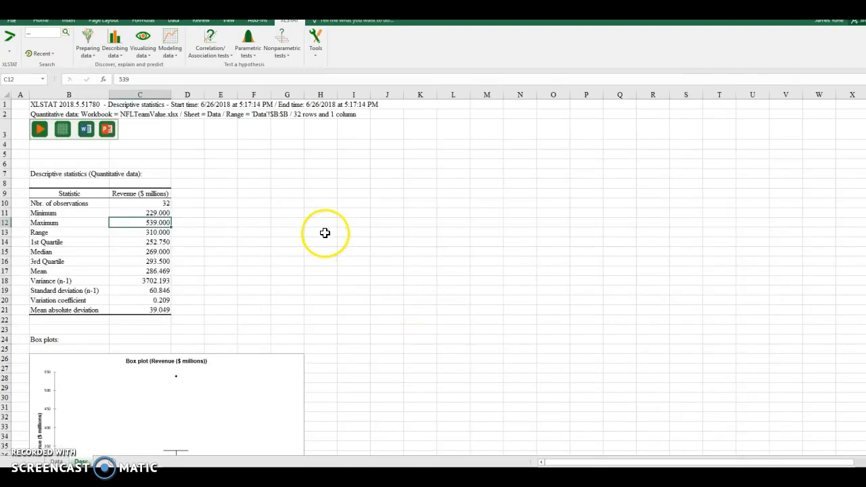
pyautogui.moveTo(79, 463)
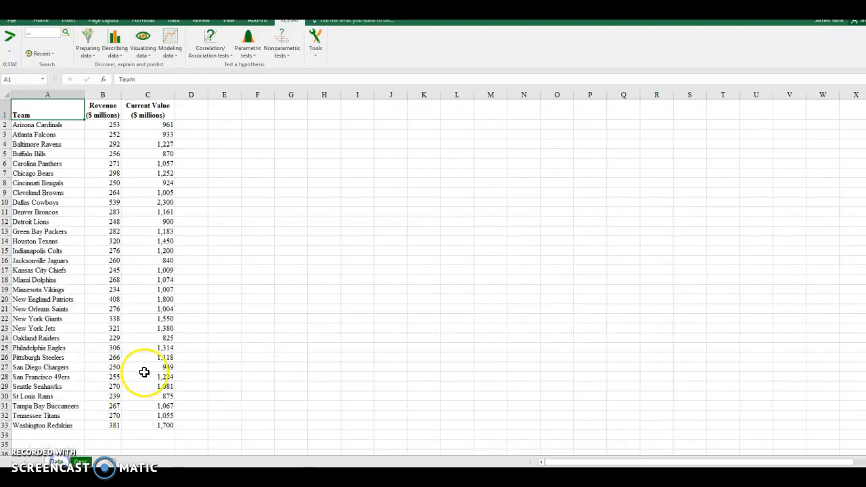
pyautogui.click(147, 110)
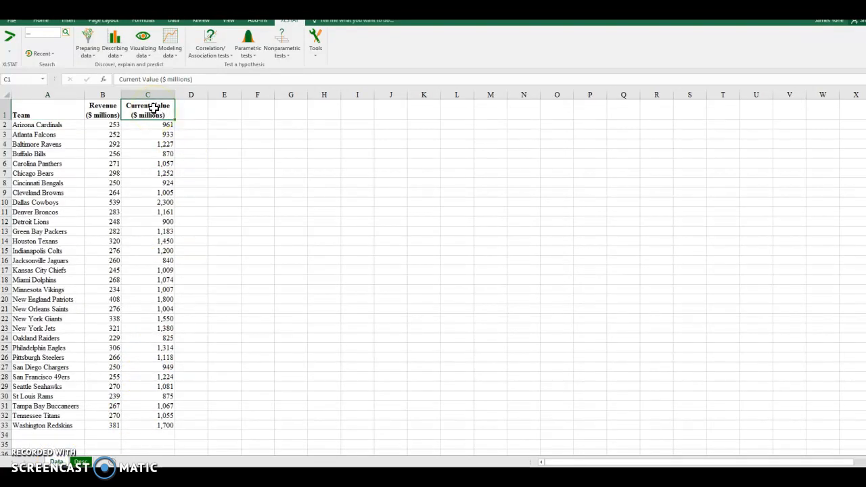
pyautogui.moveTo(147, 124); pyautogui.dragTo(147, 280)
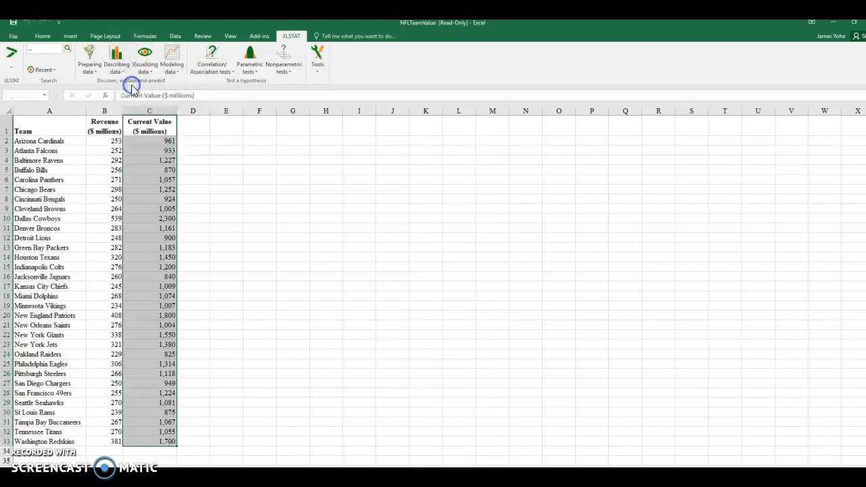
# Configure XLSTAT descriptive statistics with Qualitative data unchecked, review Options and Outputs, and run it.
pyautogui.click(115, 59)
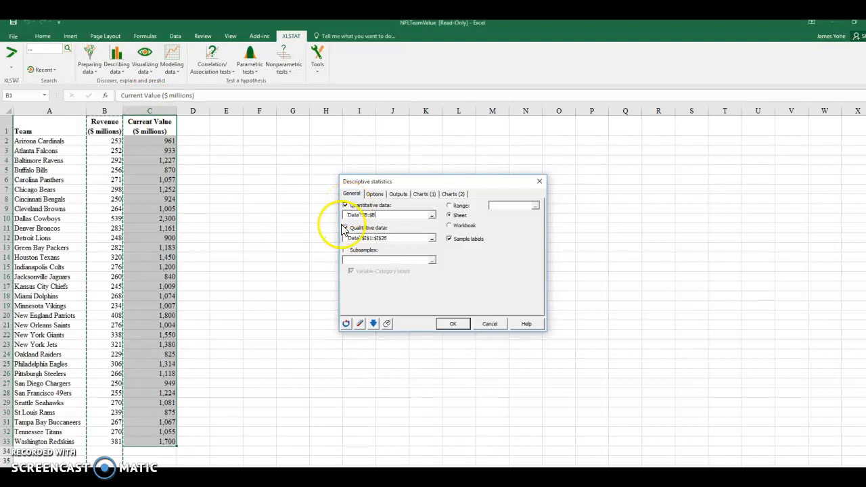
pyautogui.click(347, 228)
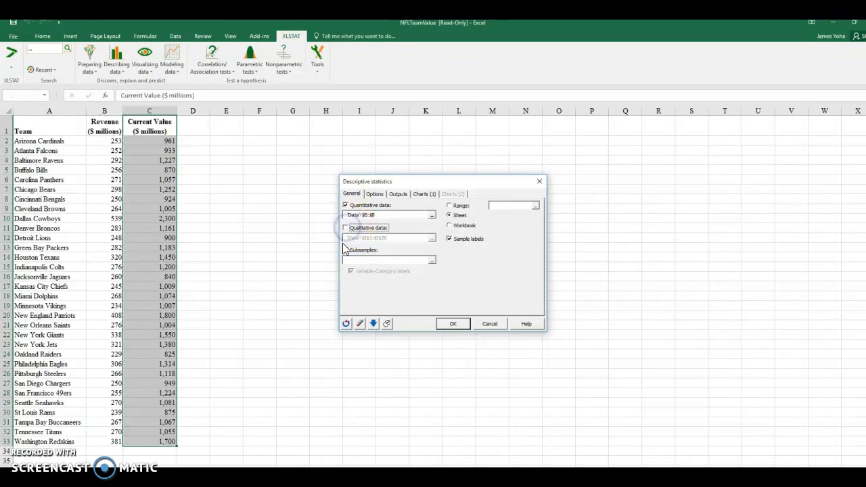
pyautogui.click(375, 194)
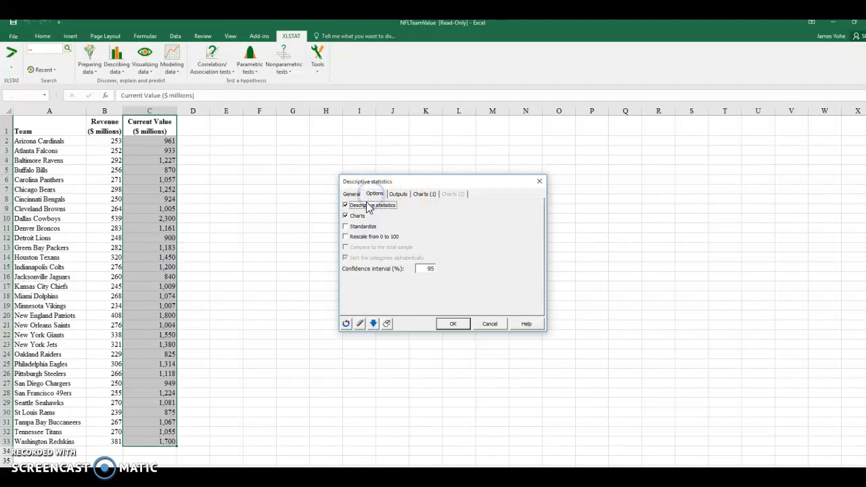
pyautogui.moveTo(403, 223)
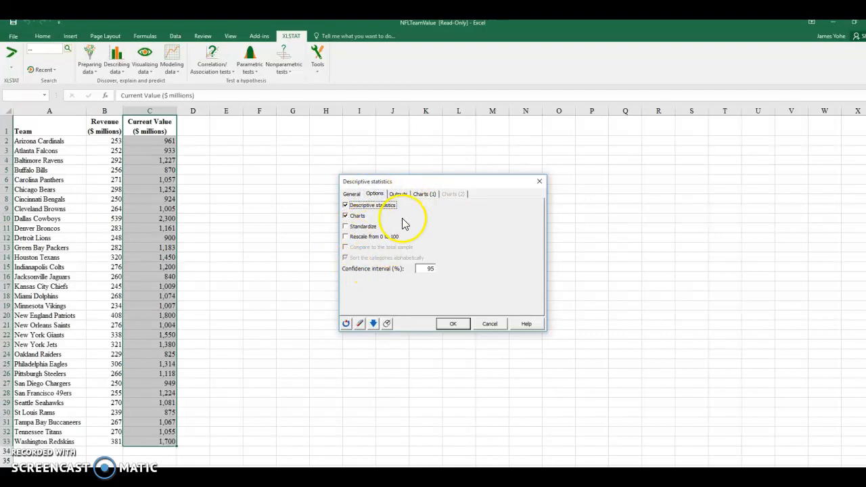
pyautogui.click(397, 195)
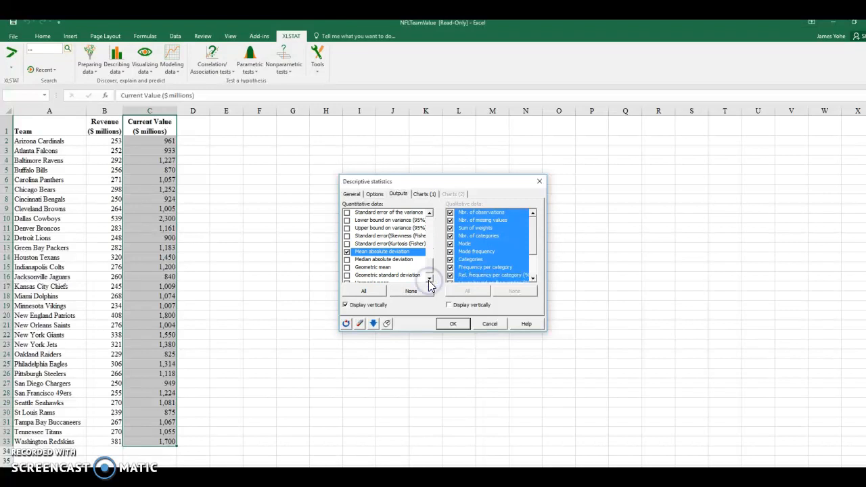
pyautogui.click(452, 324)
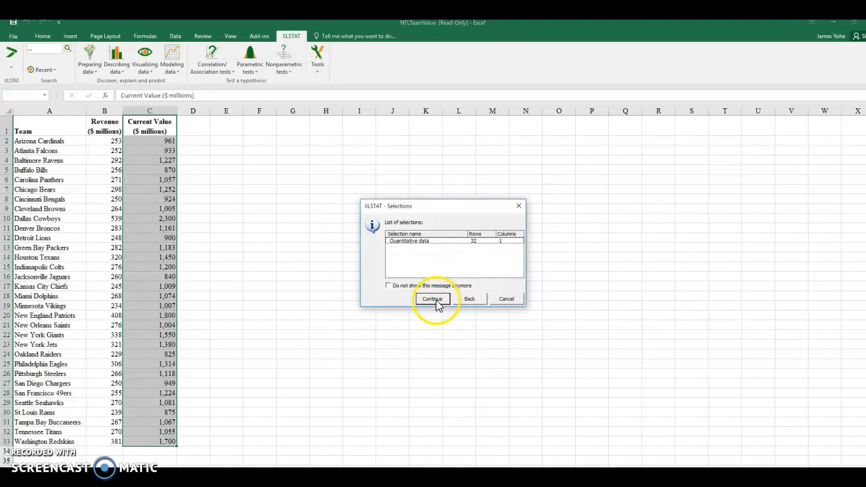
# Confirm the data selection and the XLSTAT message, then view the resulting box plot.
pyautogui.click(433, 299)
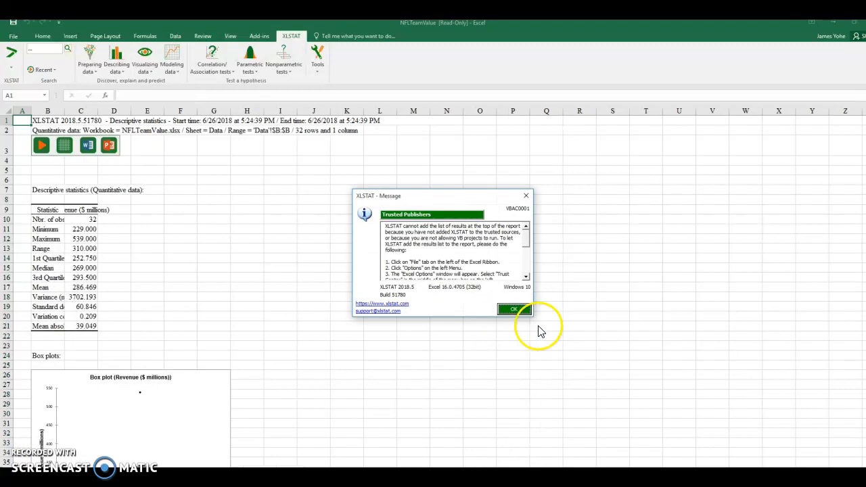
pyautogui.click(513, 308)
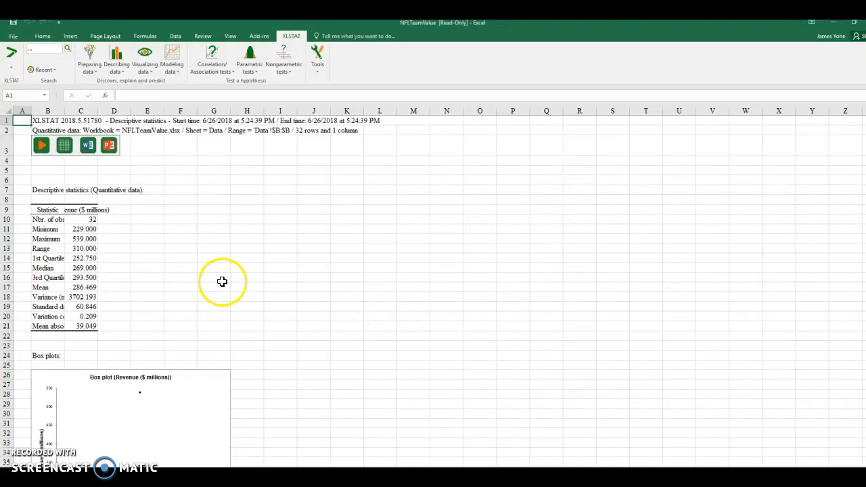
pyautogui.moveTo(95, 224)
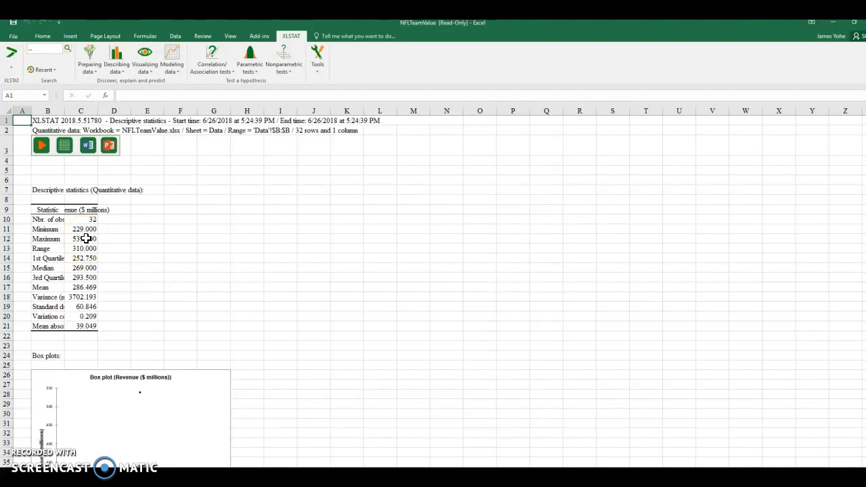
pyautogui.scroll(-3)
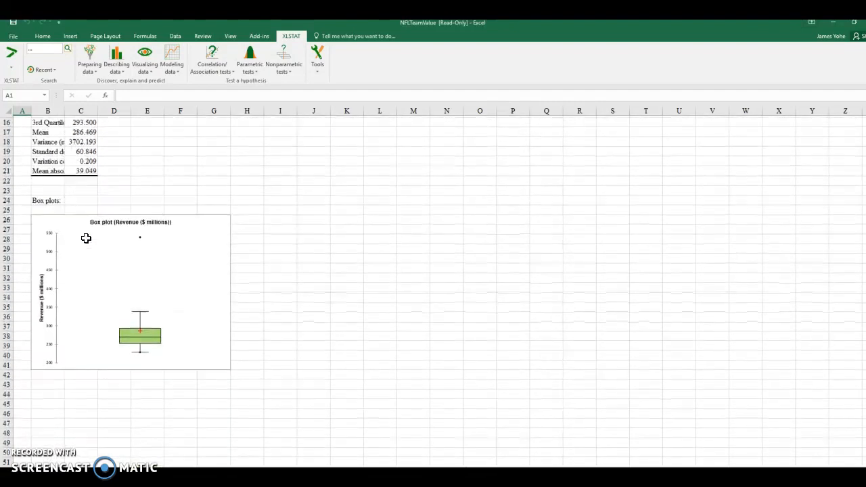